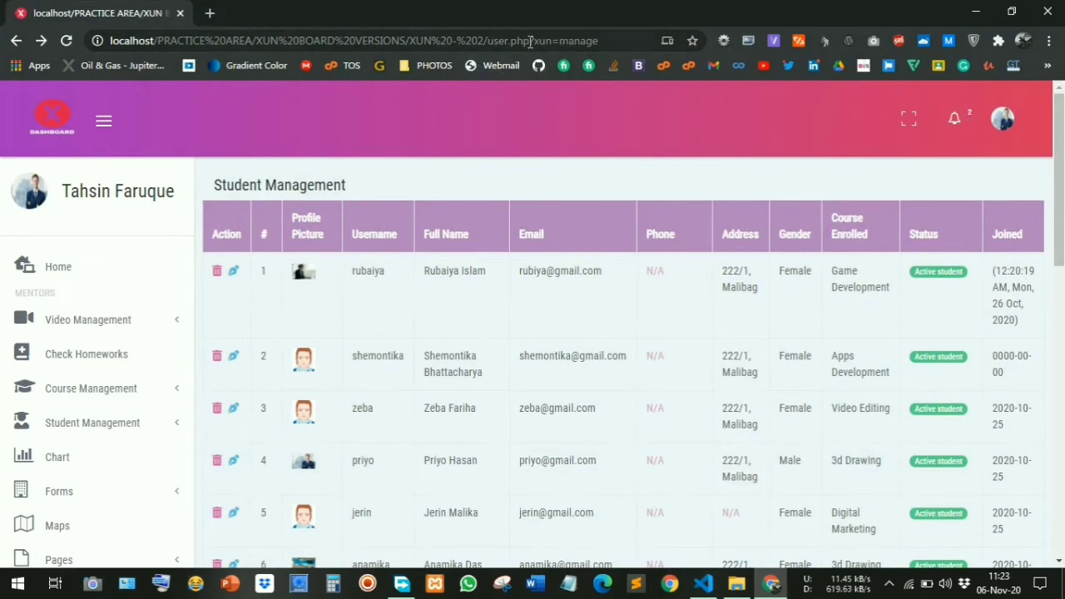
Step: Edit the Chrome address bar query string to switch from xun=manage to xun=add
click(374, 40)
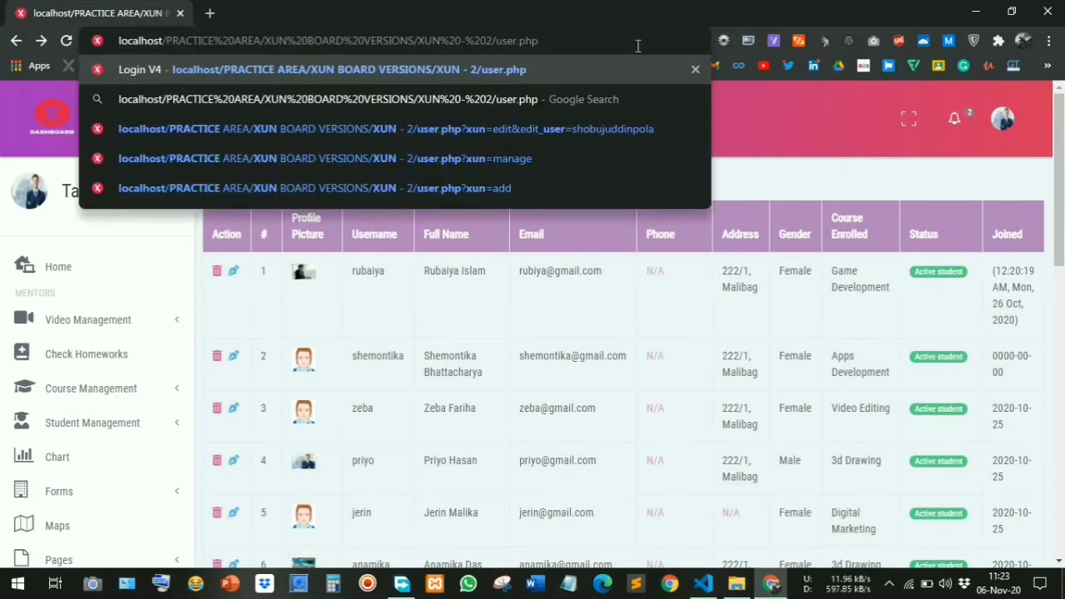
mouse_move(779, 124)
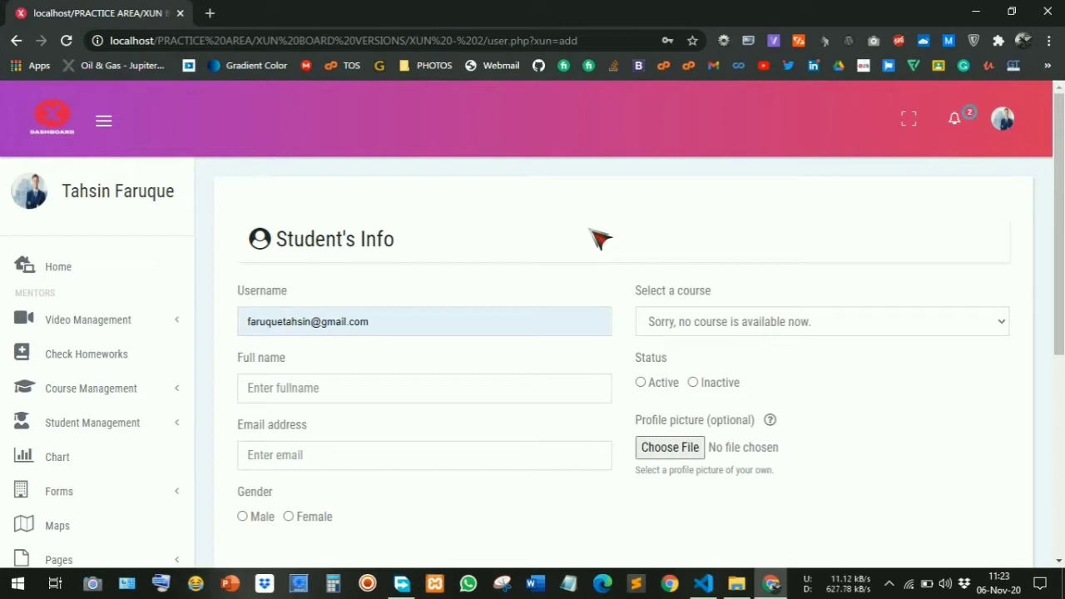
mouse_move(765, 523)
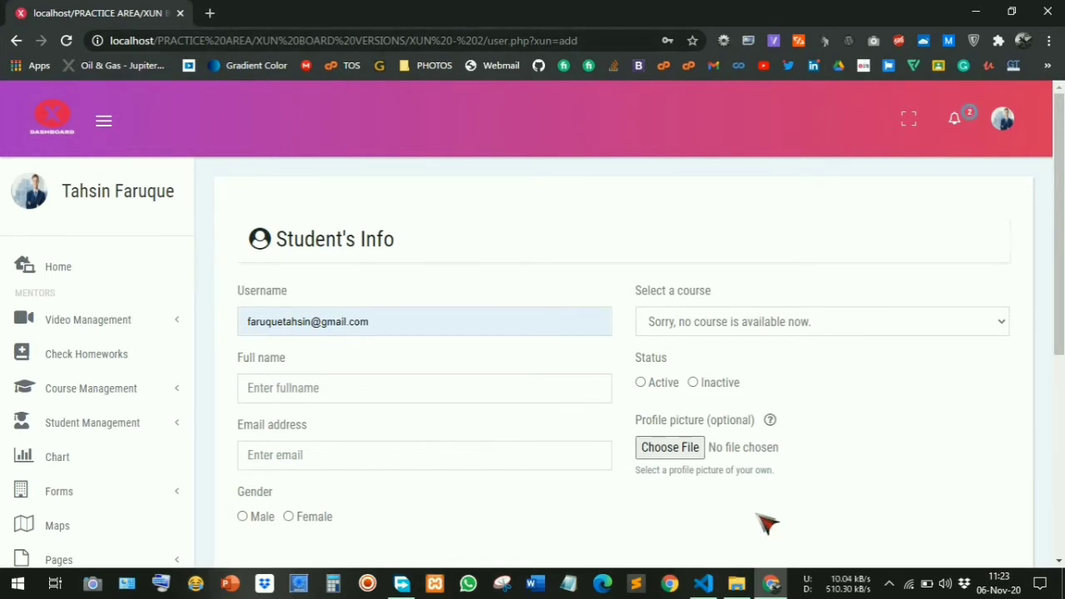
Step: Create a new index.php file in New folder from the Explorer
click(768, 582)
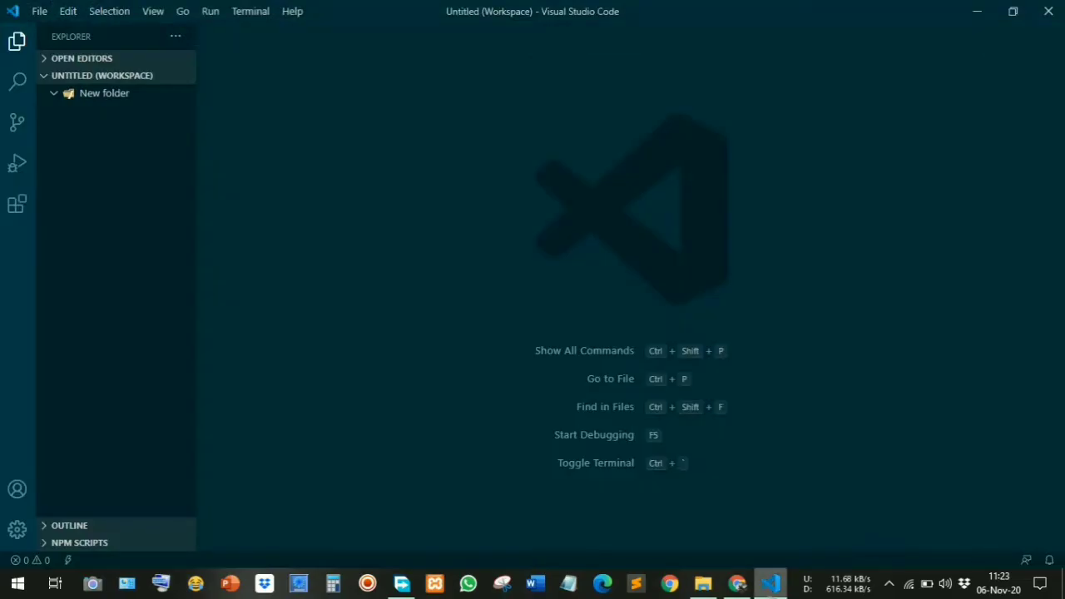
mouse_move(251, 300)
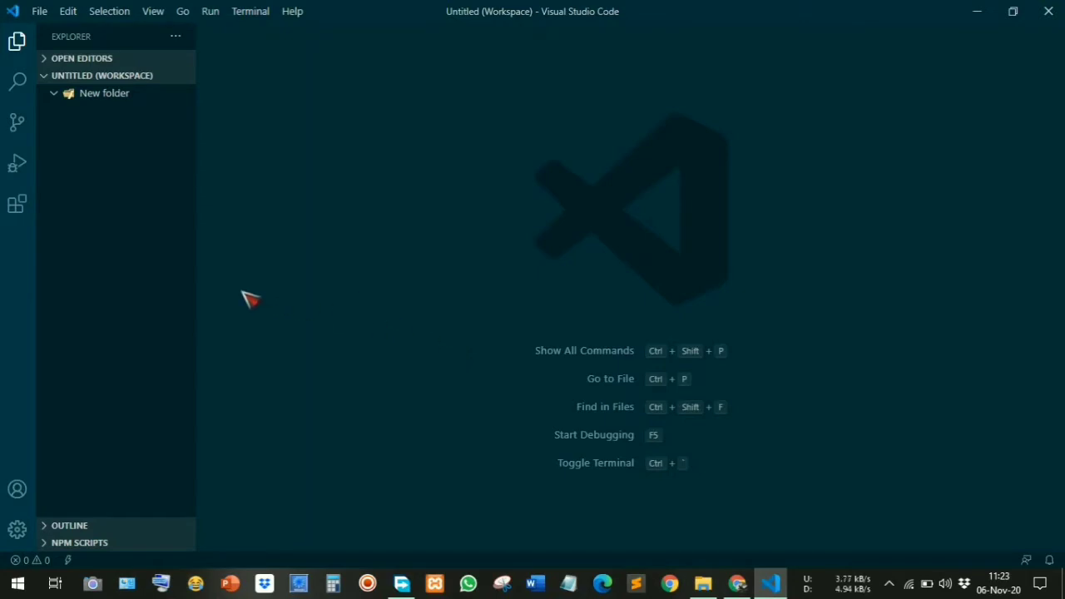
mouse_move(247, 298)
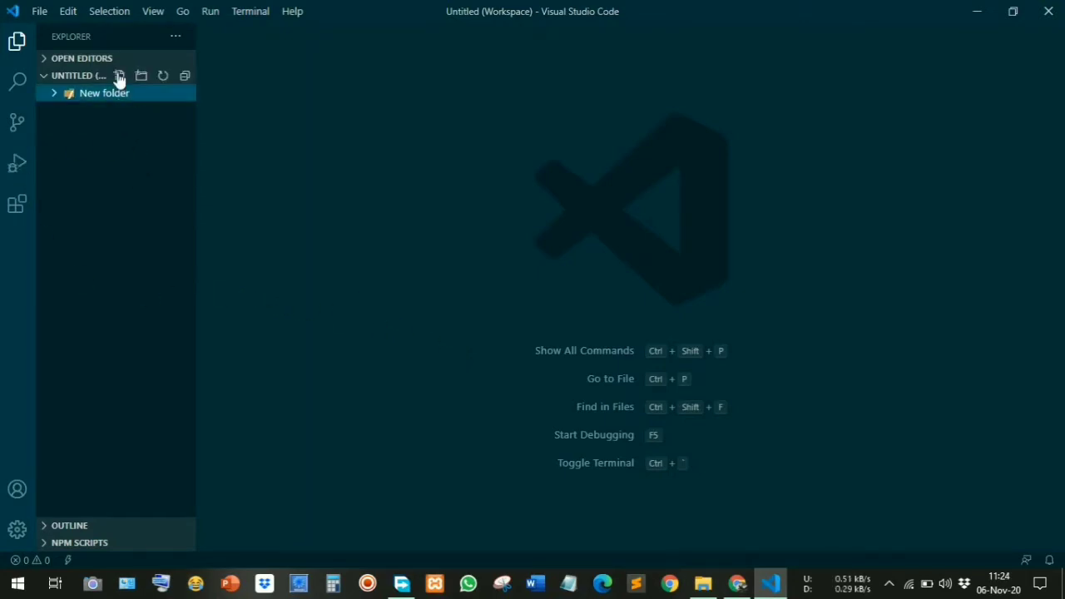
click(120, 76)
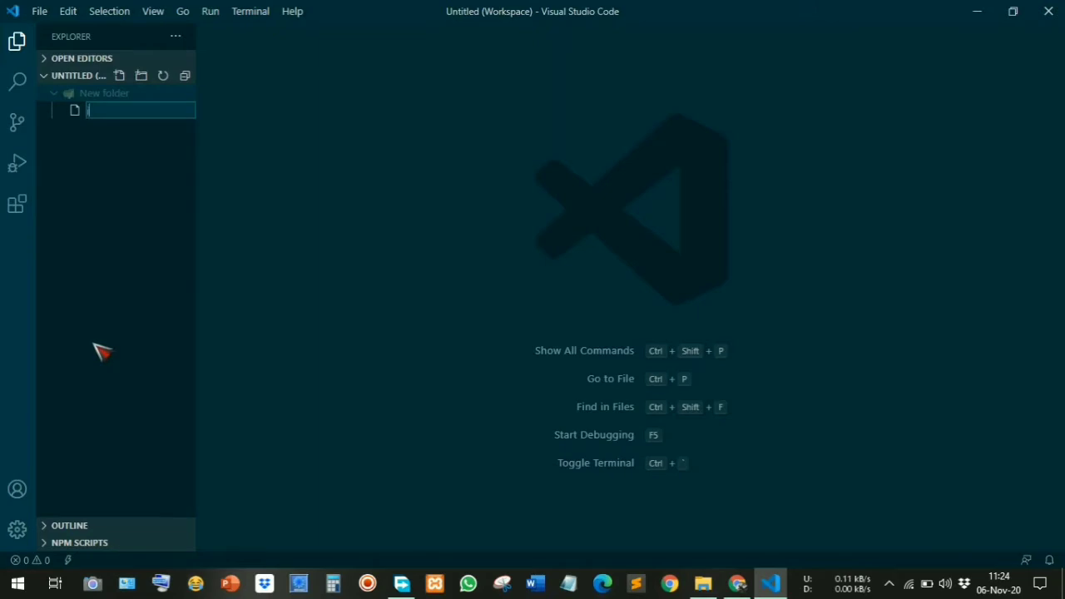
text(index.php)
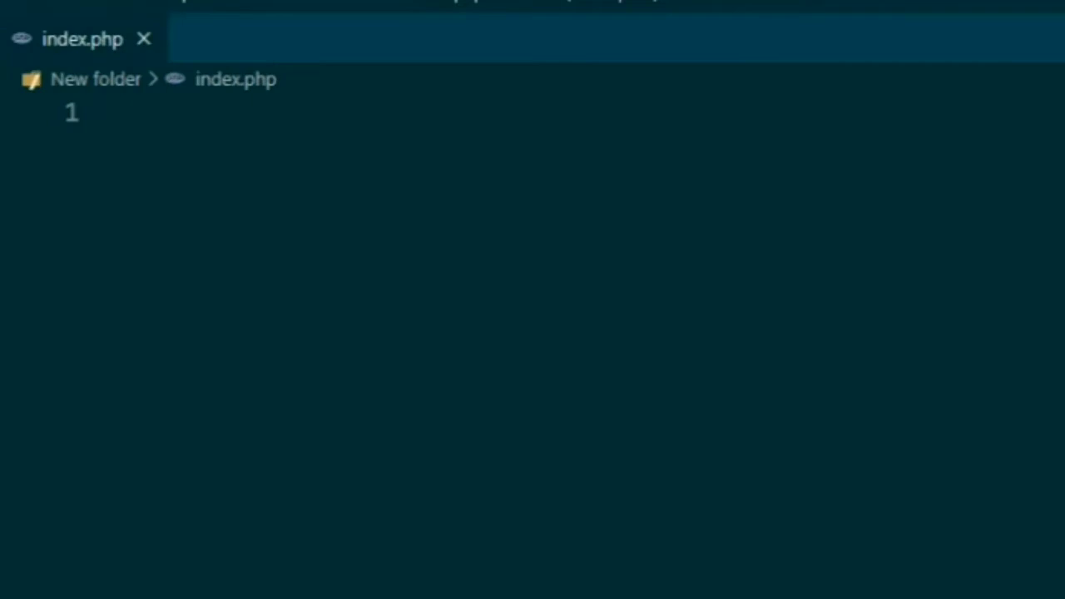
Step: Begin index.php with <?php and isset($_GET['anything']) ? as the ternary condition
text(<?)
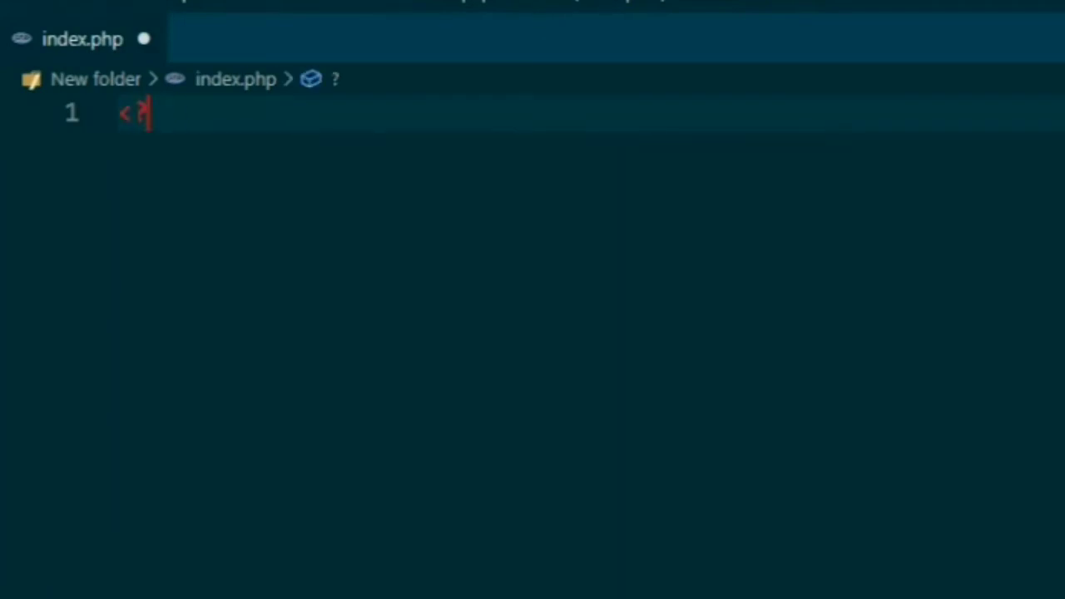
text(php)
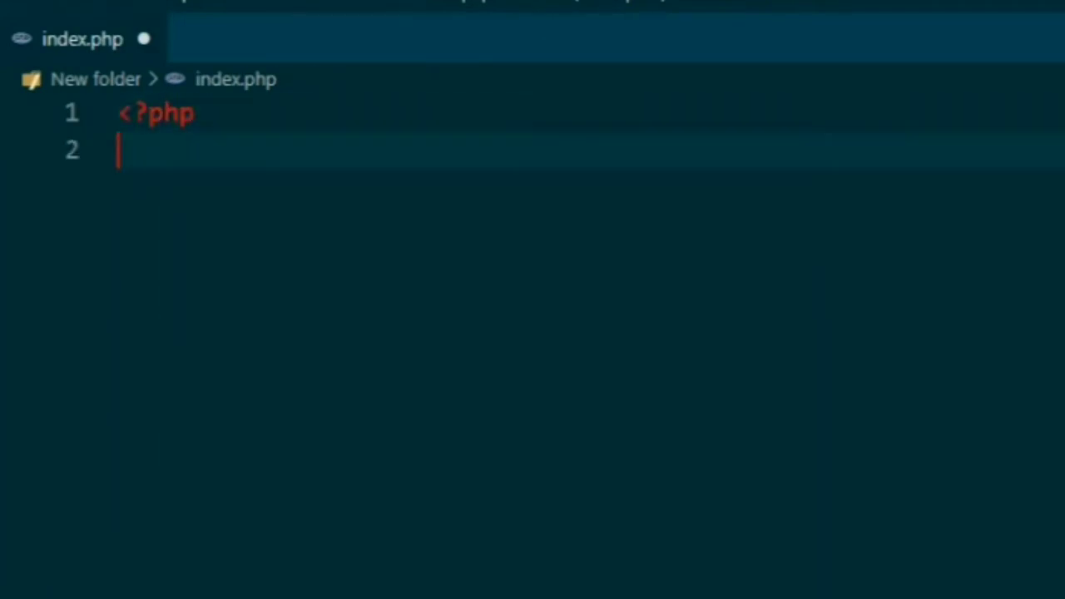
text(isset($_GET[)
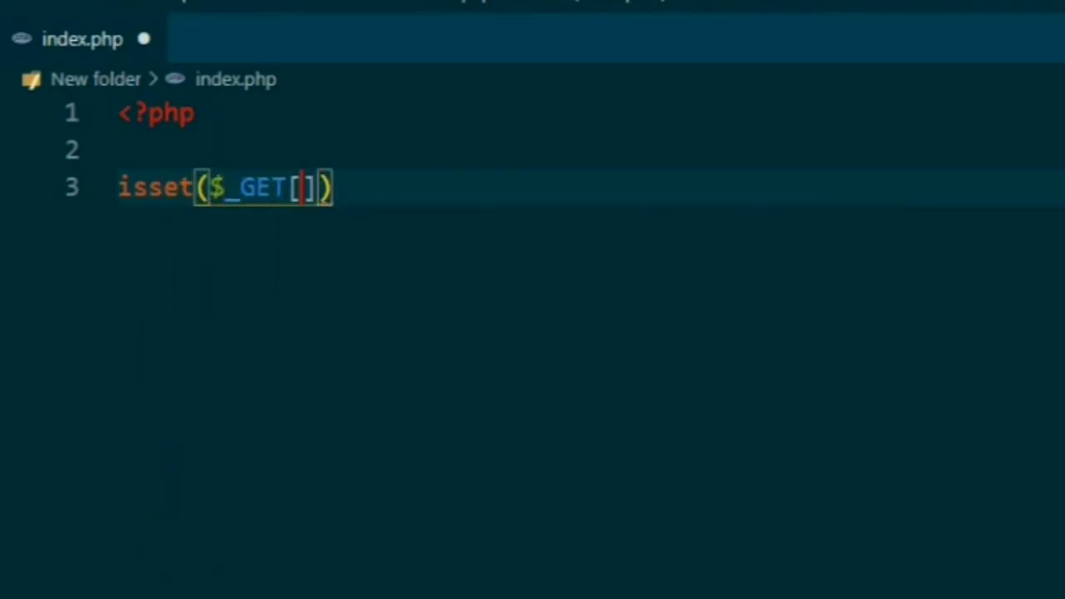
text('')
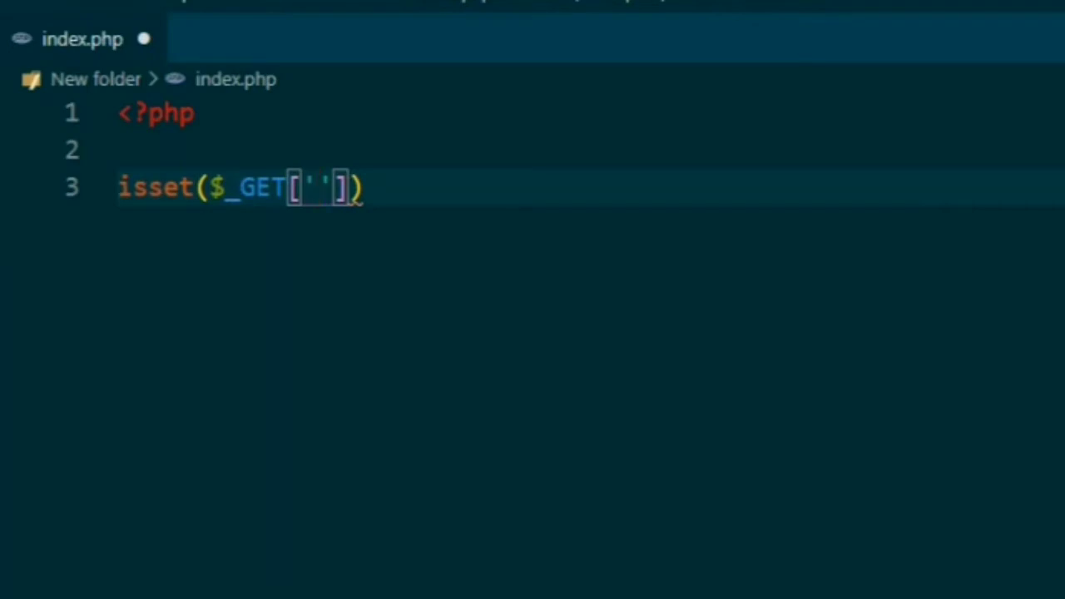
click(313, 187)
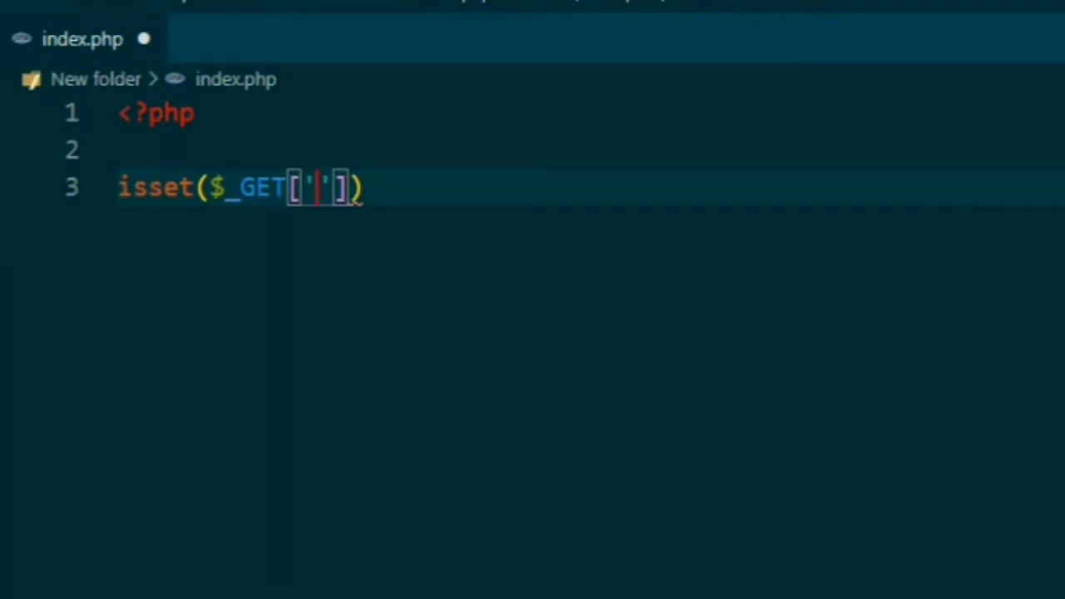
text(anty)
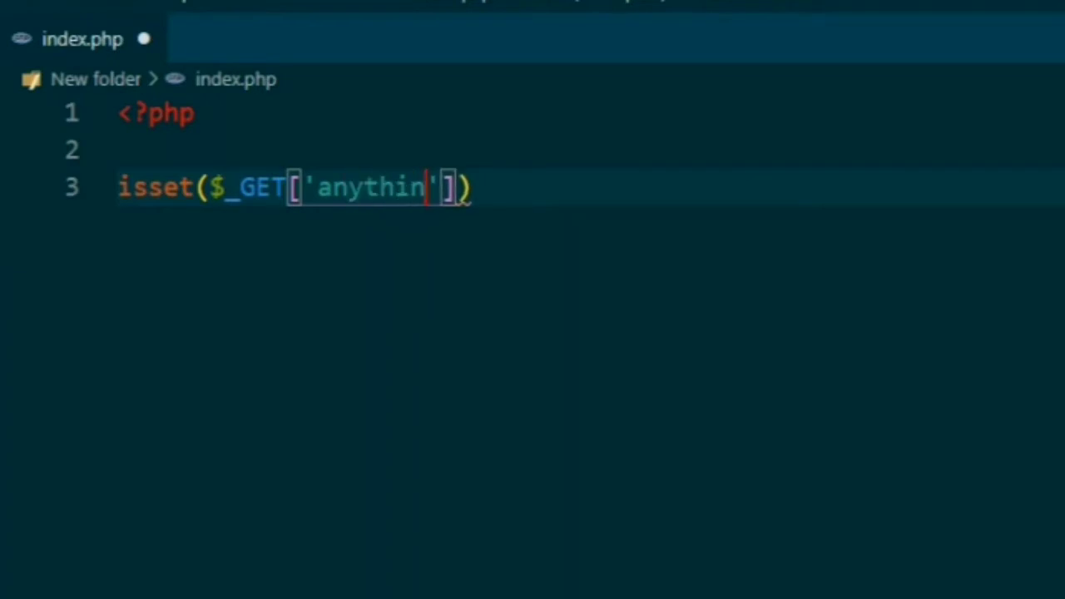
text(g)
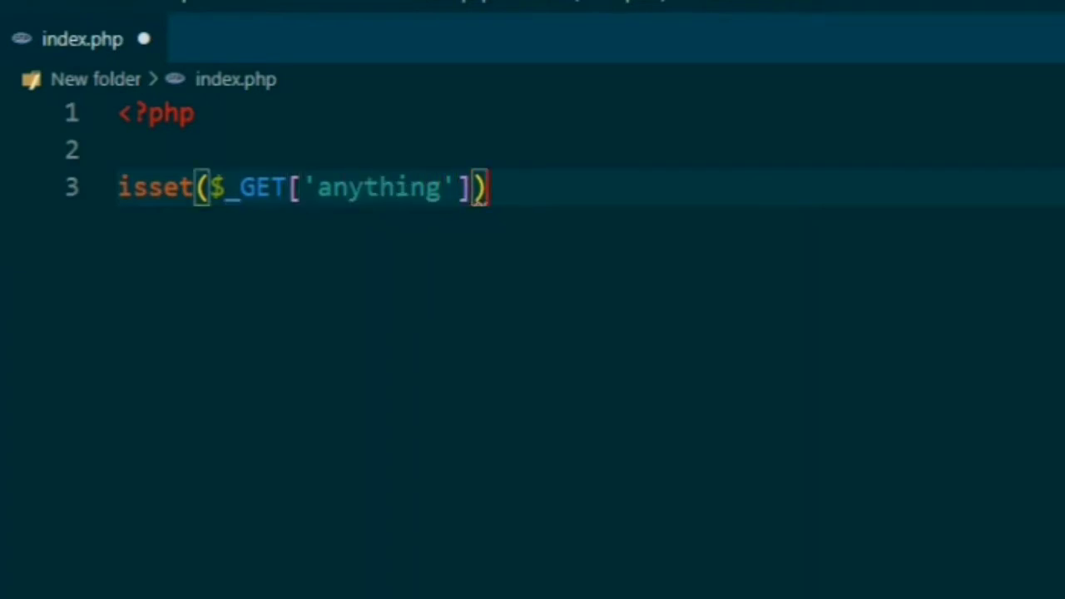
text(?)
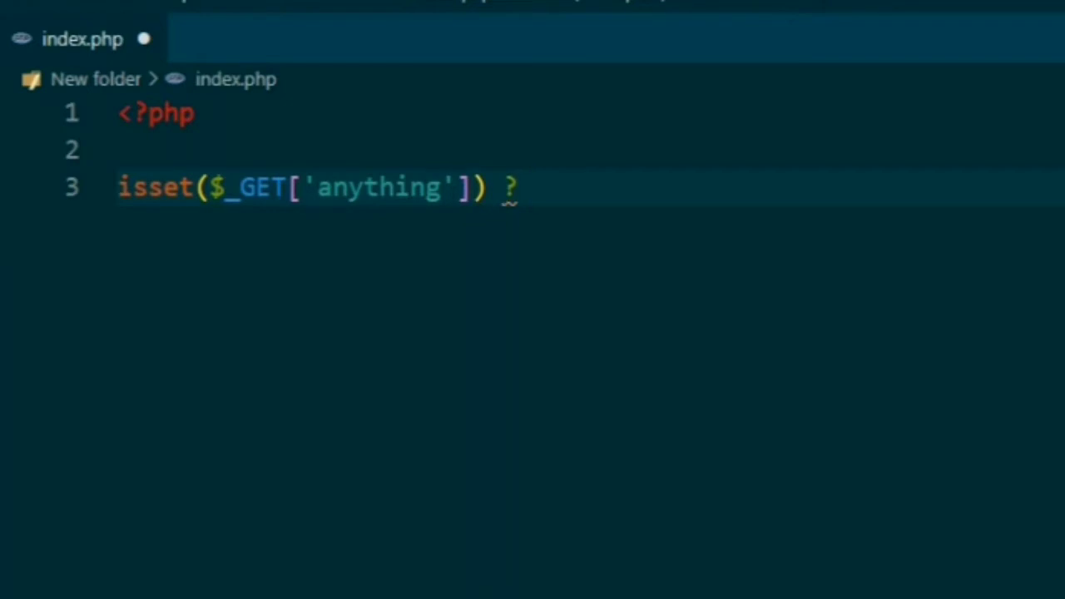
Step: Complete the ternary with $_GEt['anything'] : "dashboard"; and end the line
text($_)
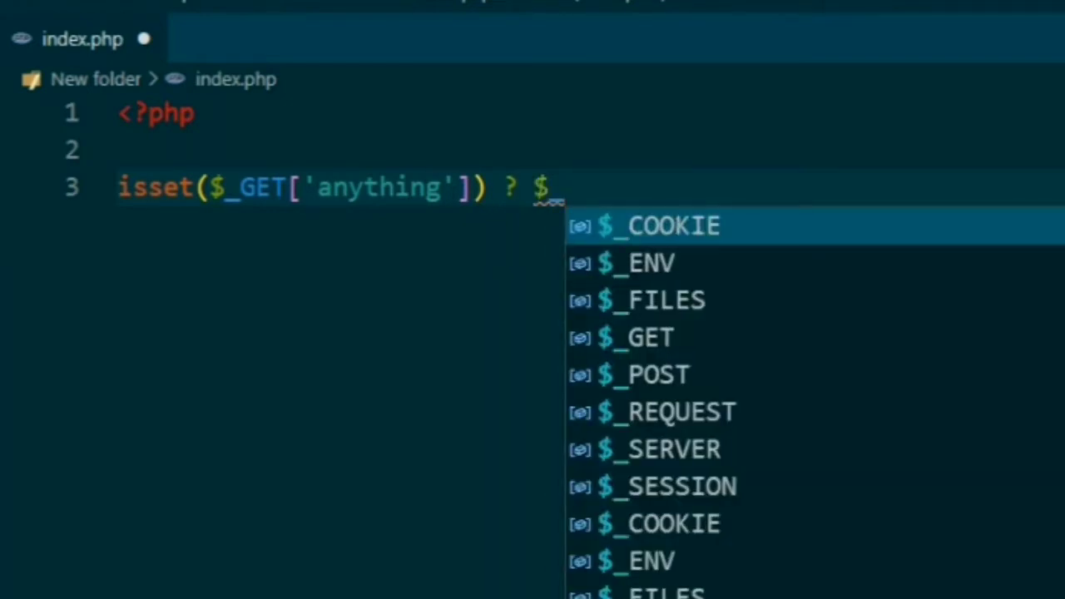
text(_GEt[''])
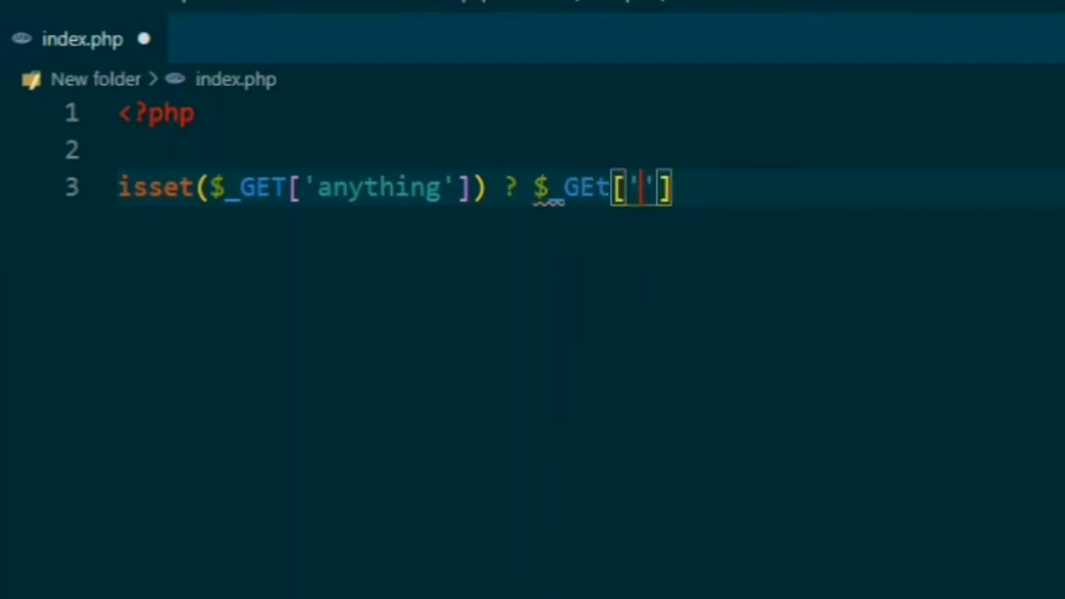
text(anything)
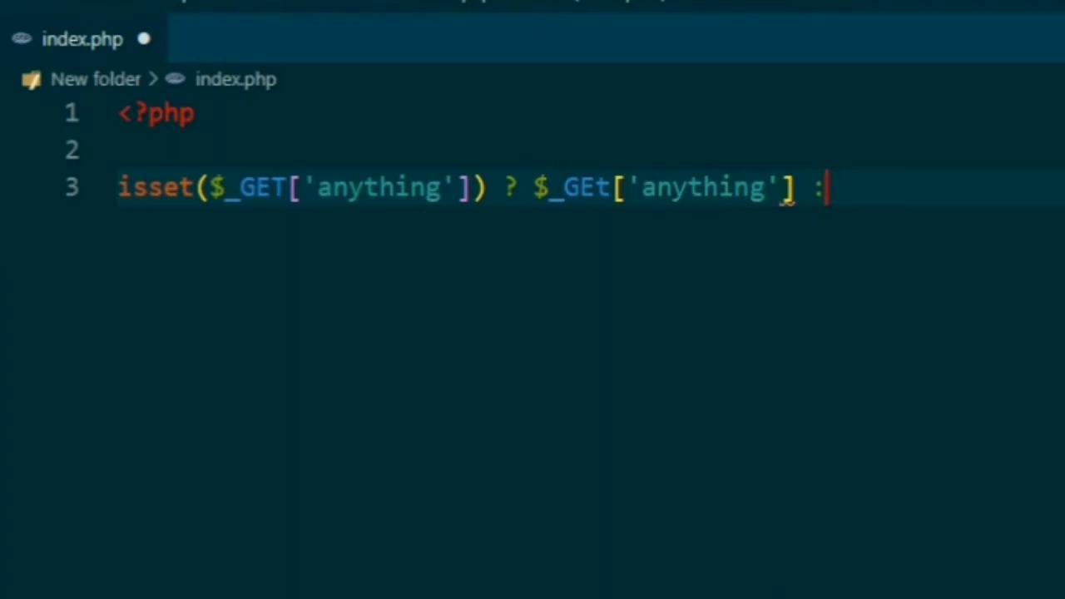
text("")
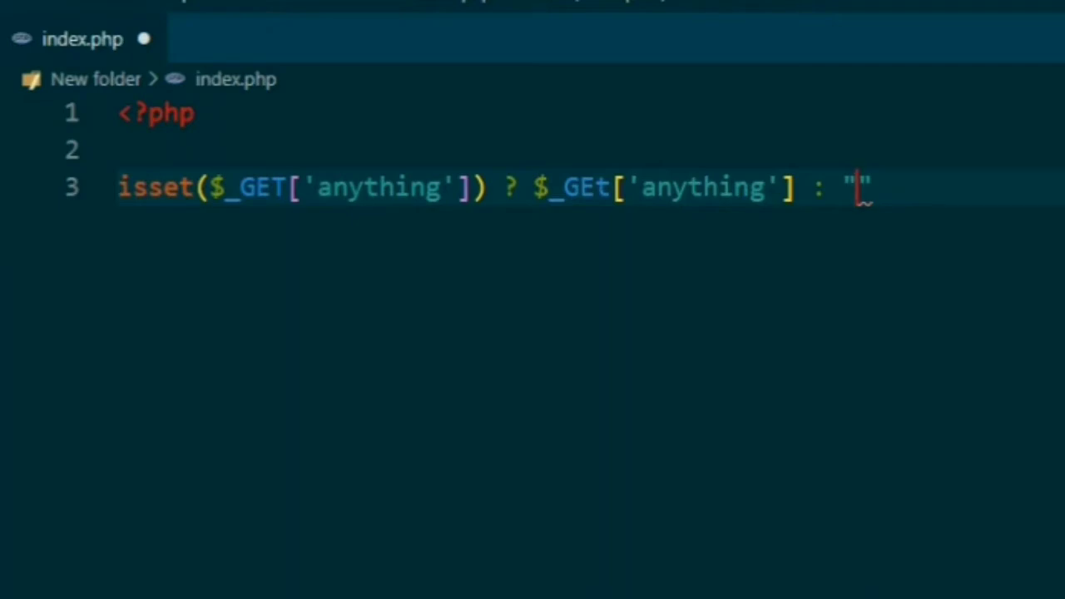
text(d)
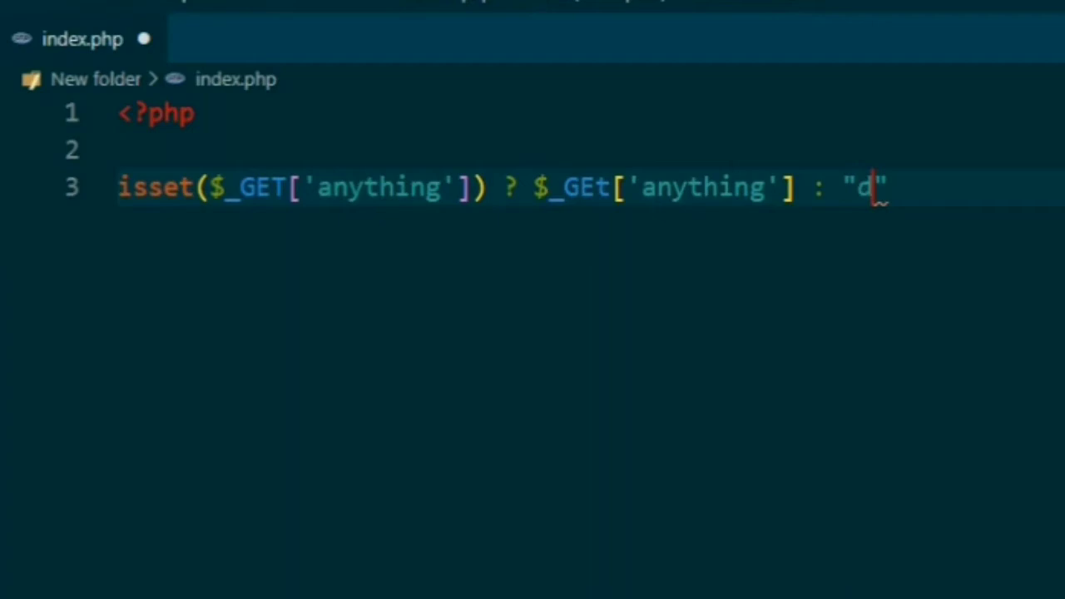
text(ashboard)
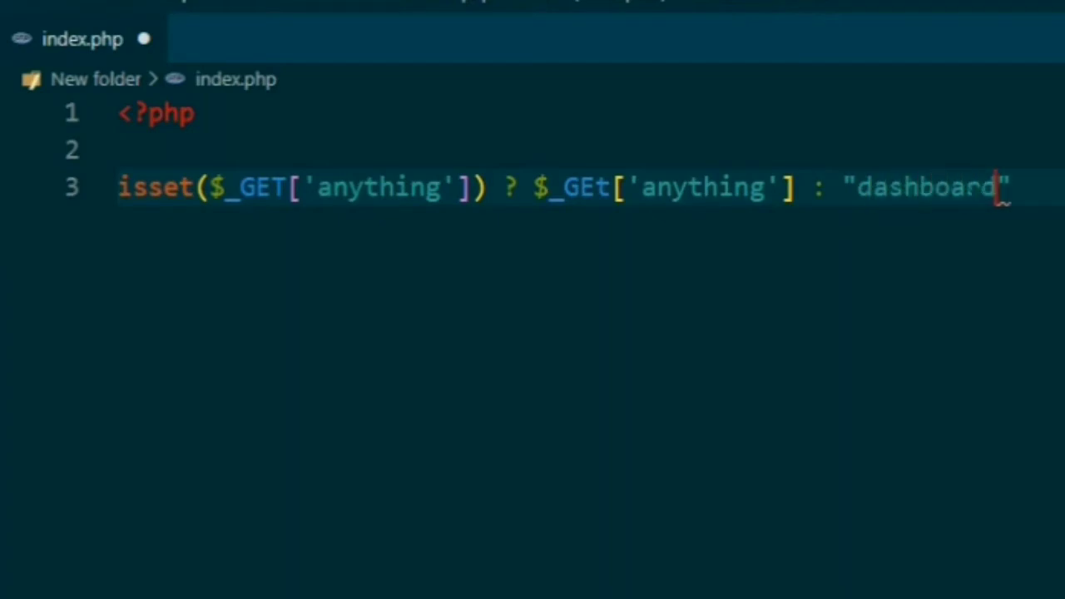
text(;)
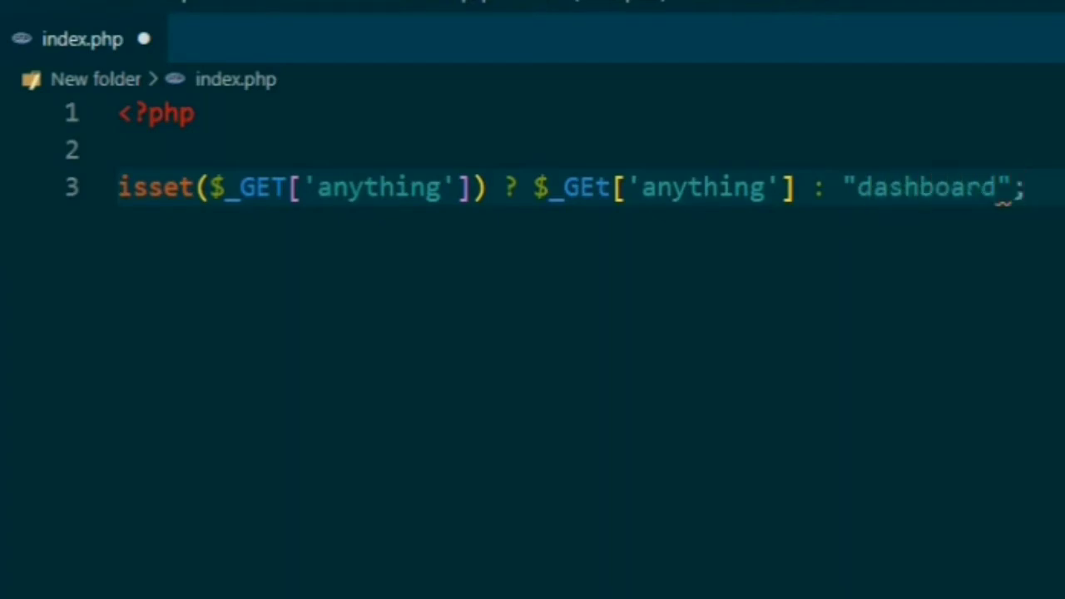
key(Enter)
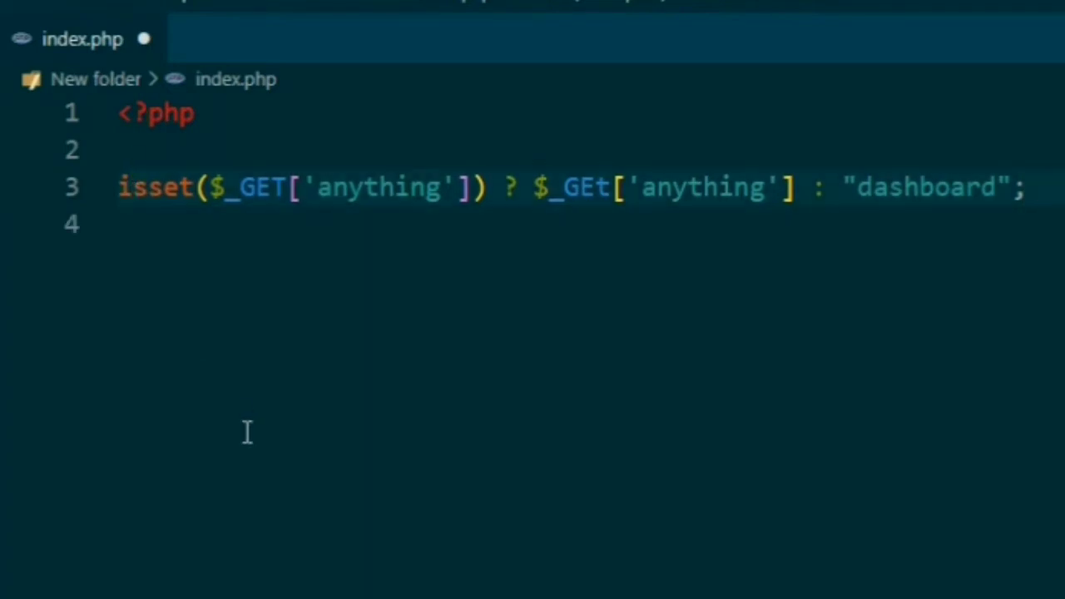
Step: Assign the ternary result to $variabel= with the spelling corrected
text($var)
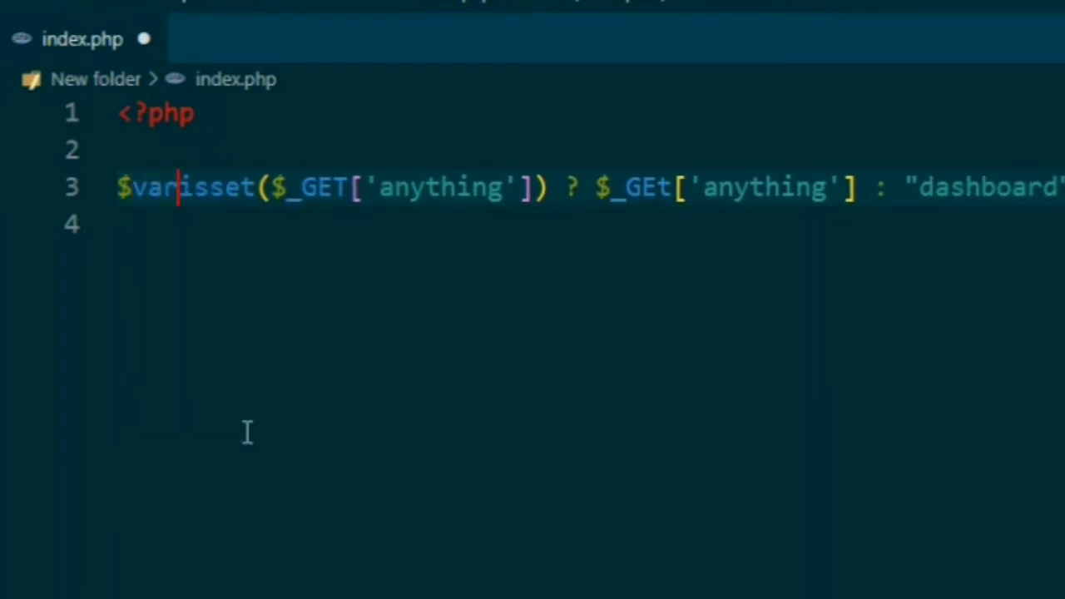
text(iabel)
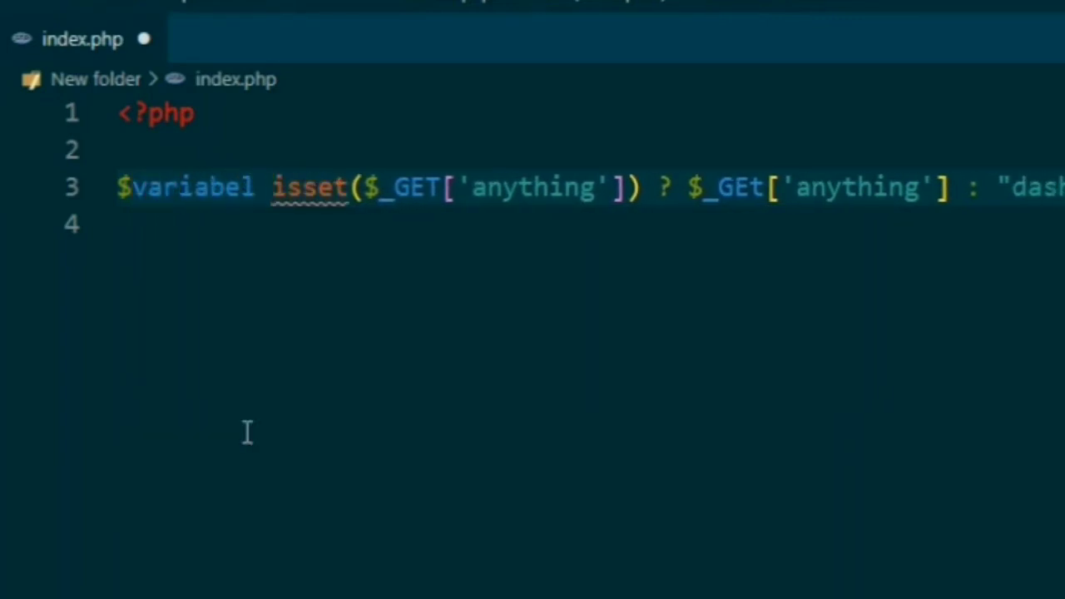
text(=)
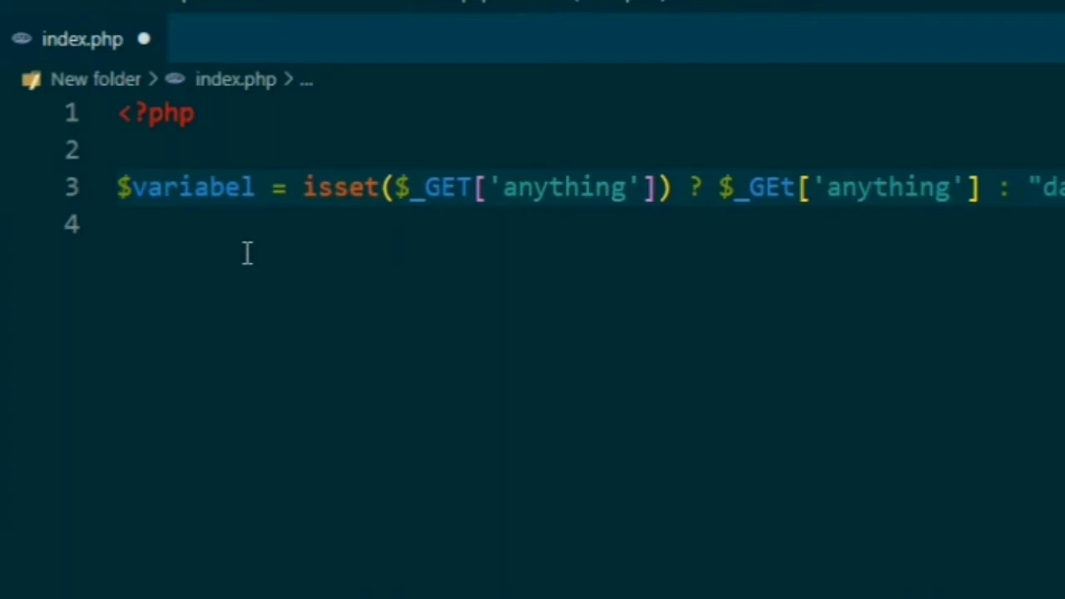
key(Backspace)
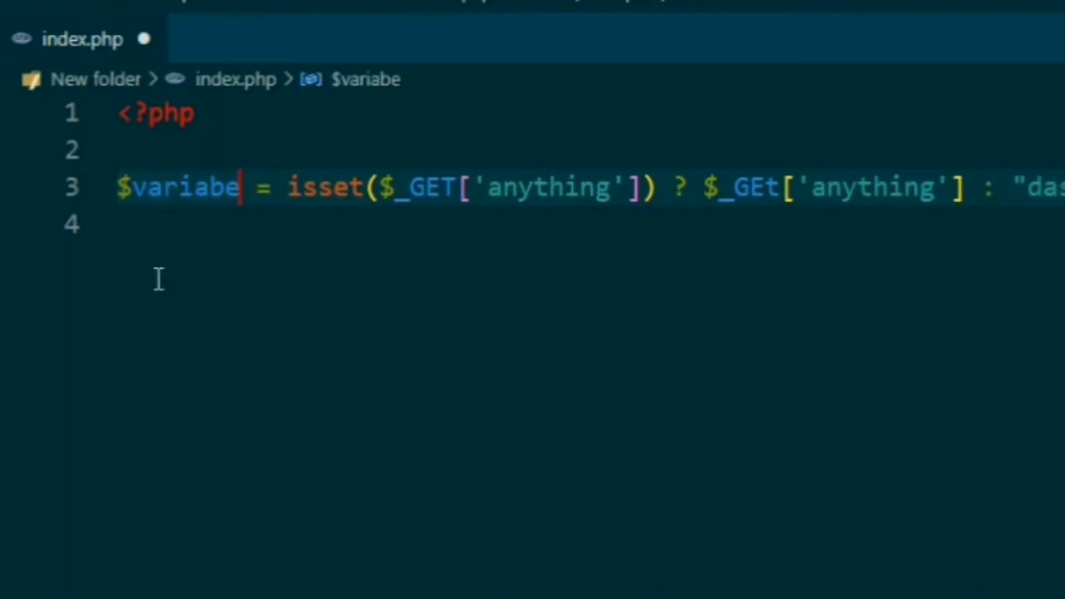
text(l)
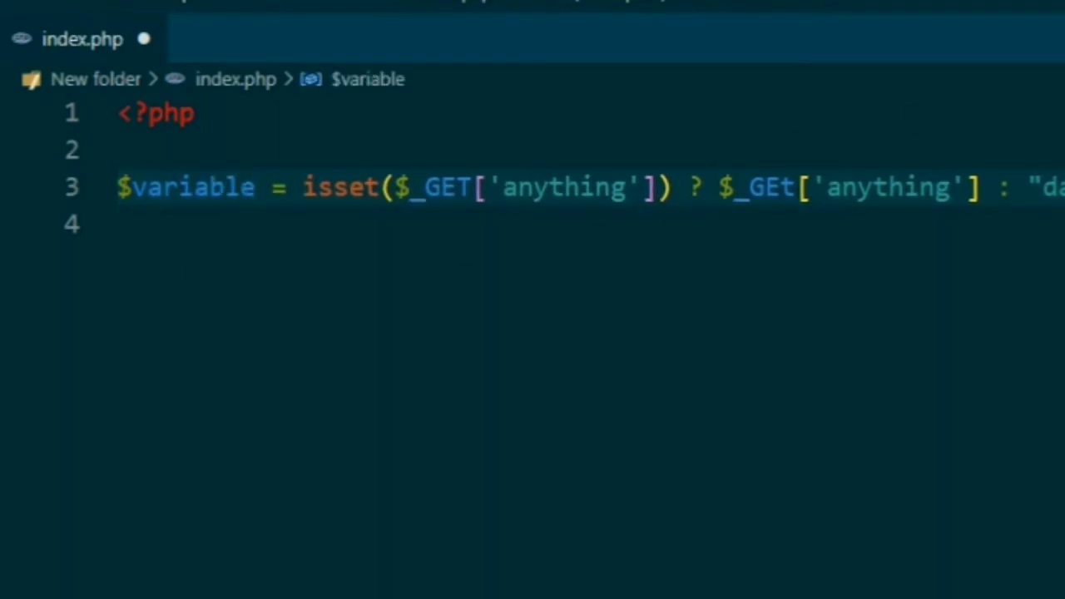
key(Enter)
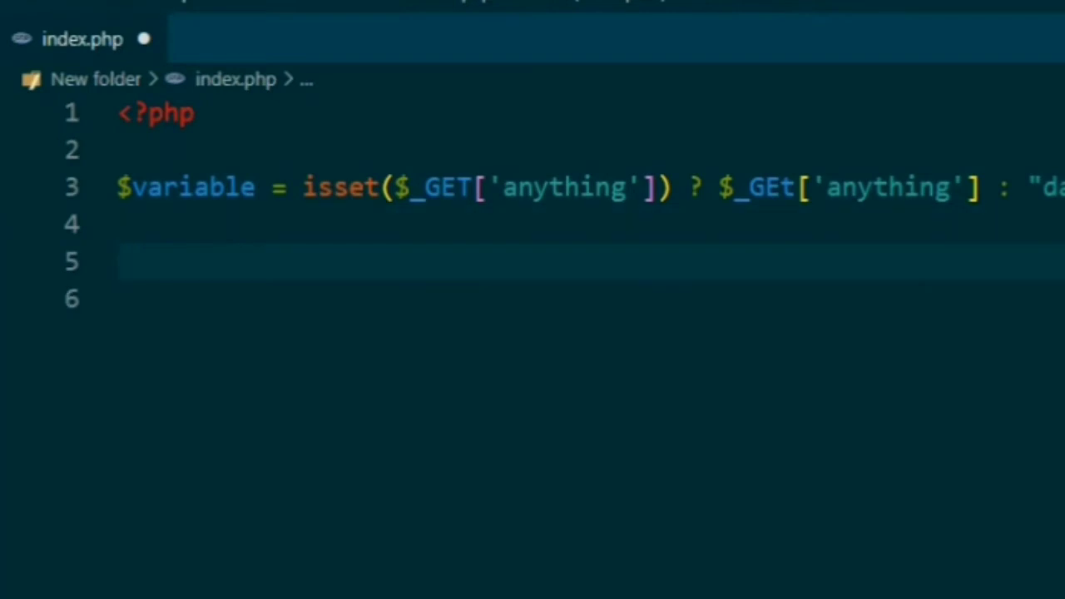
Step: Write if($variable=="dashboard"){ echo "I am dashboard"; }
text(if()
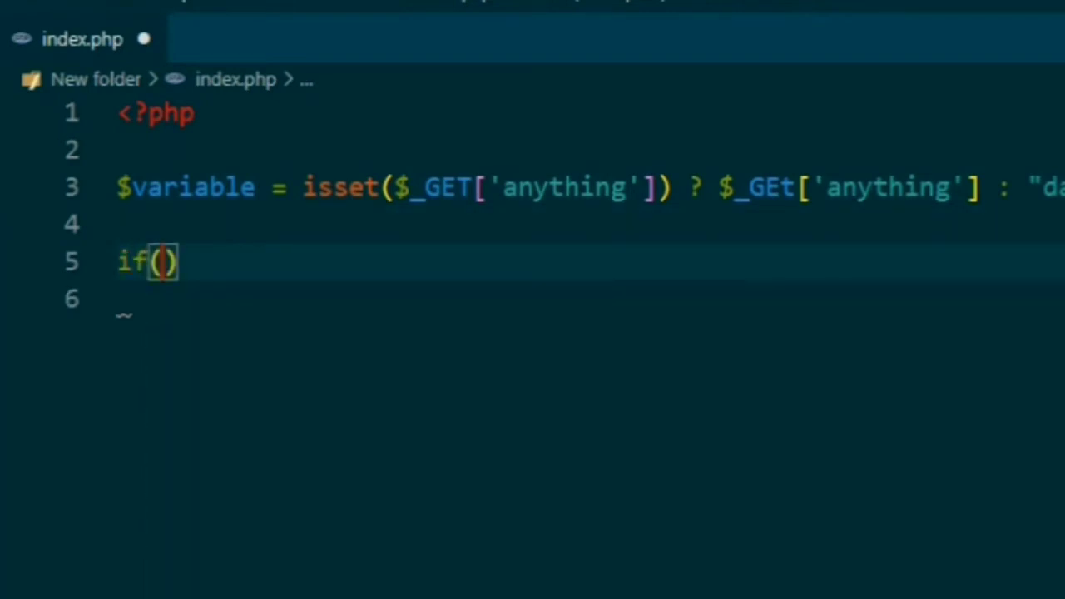
text($va)
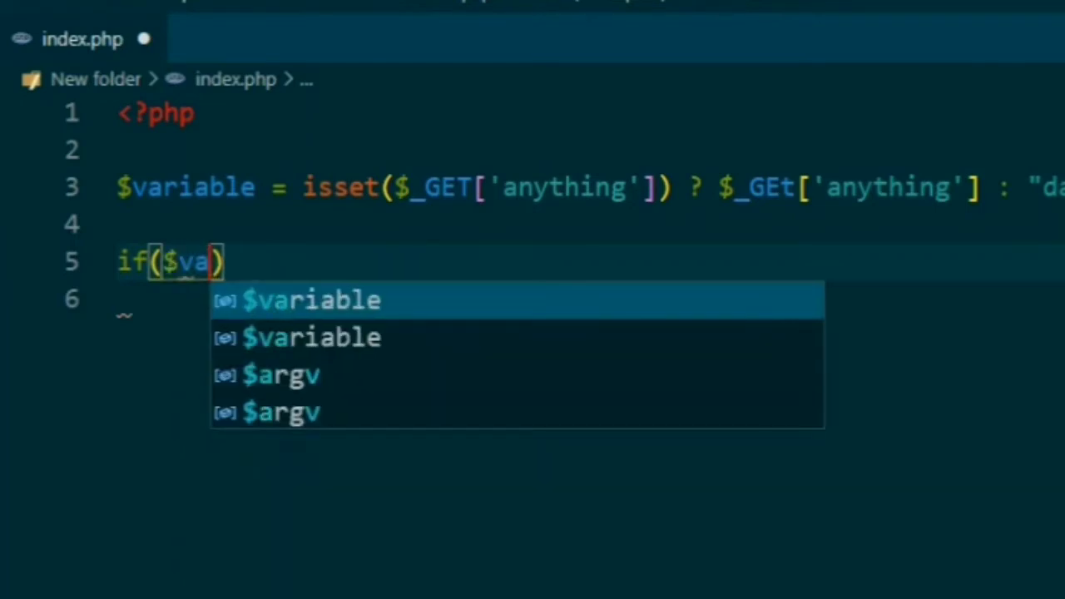
key(Tab)
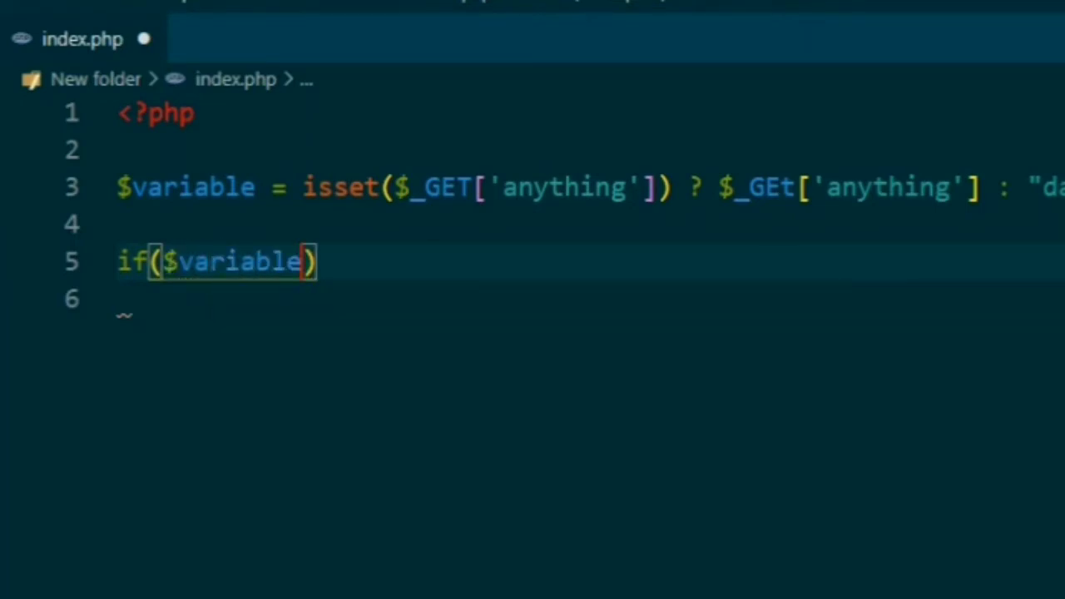
text(==)
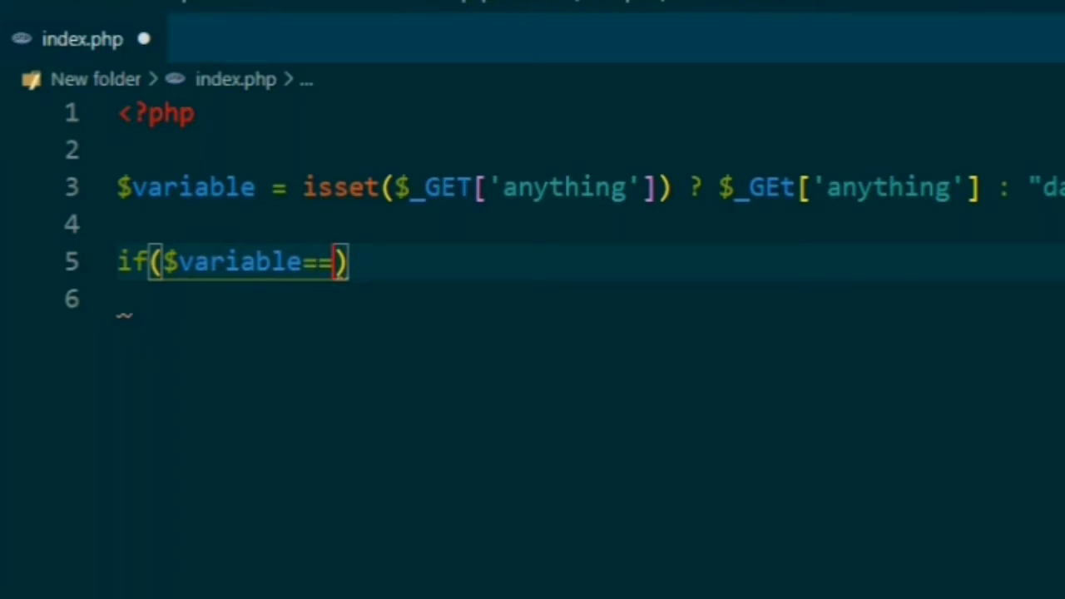
text("dashb")
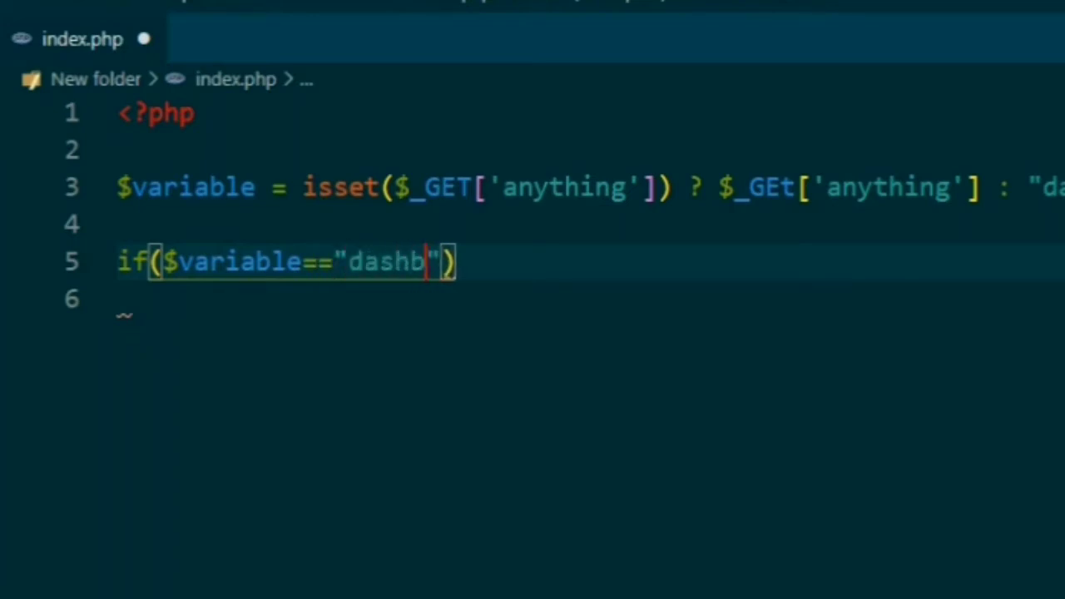
text(oard)
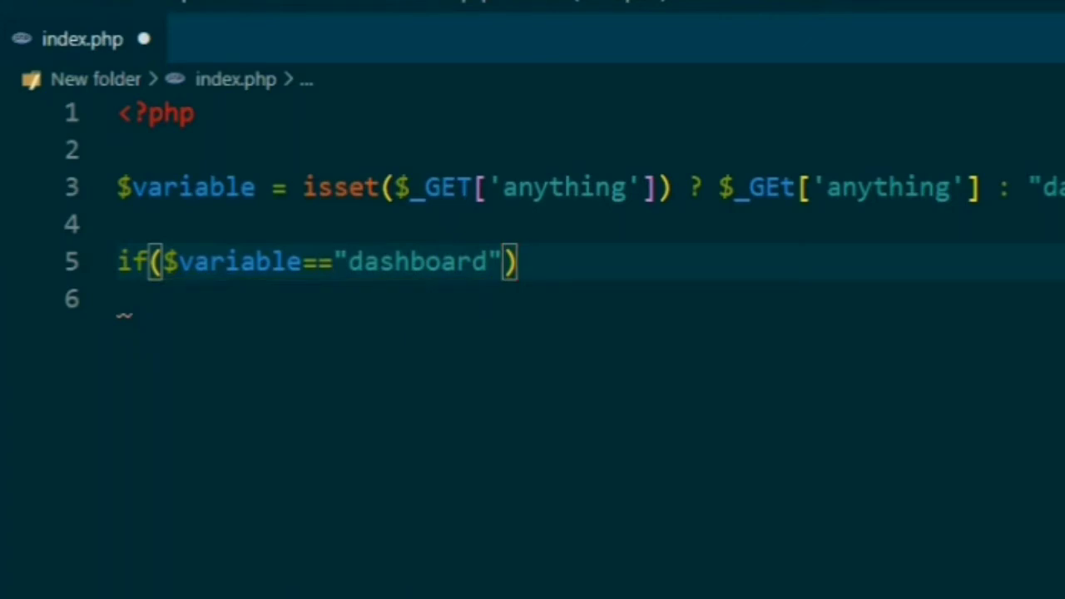
text({)
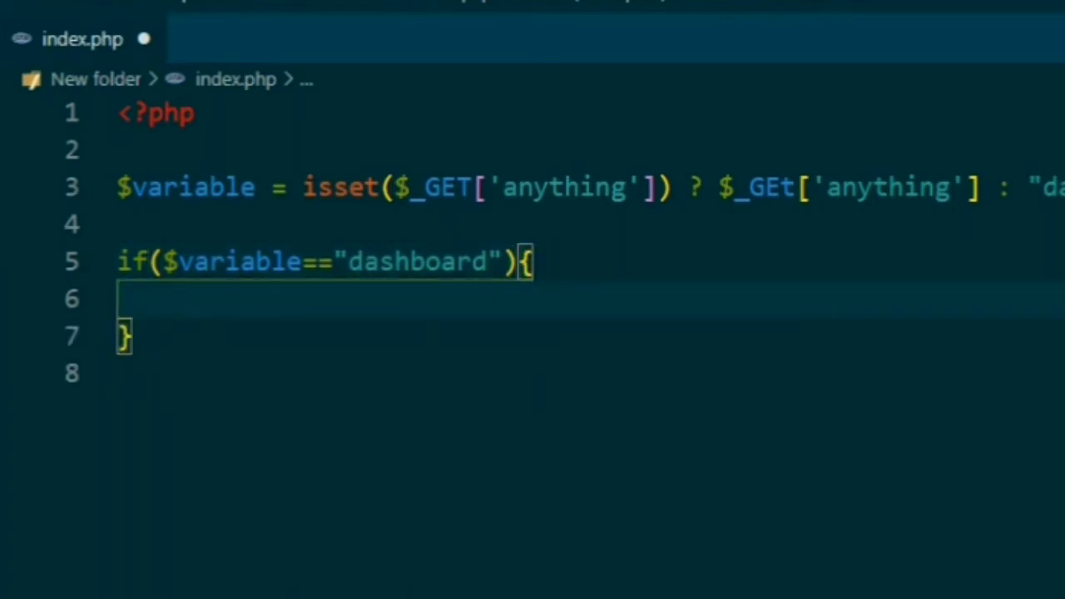
text(echo "I)
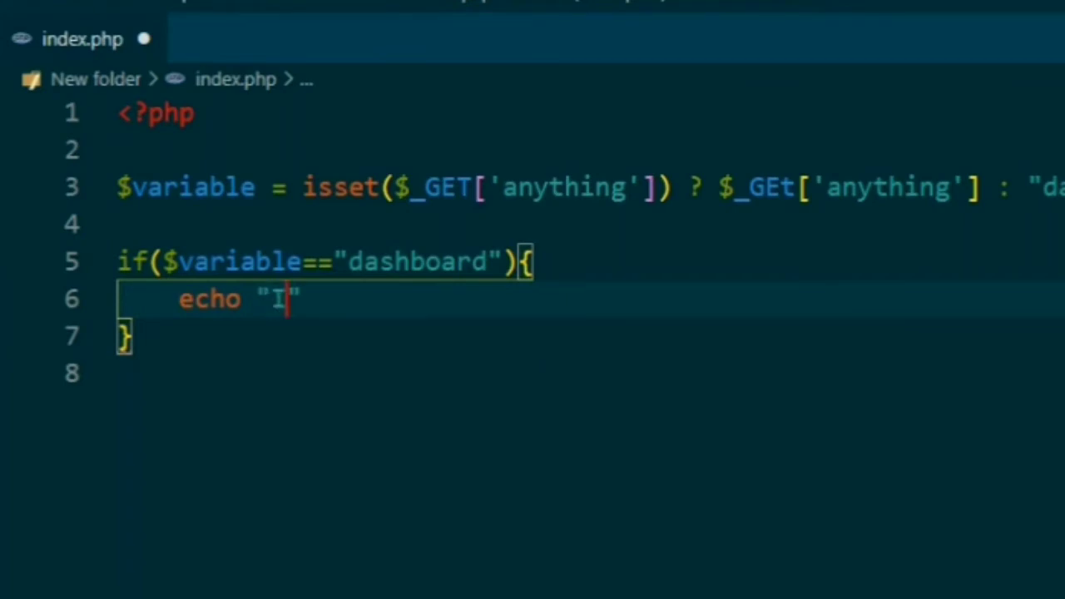
text(am dashboard)
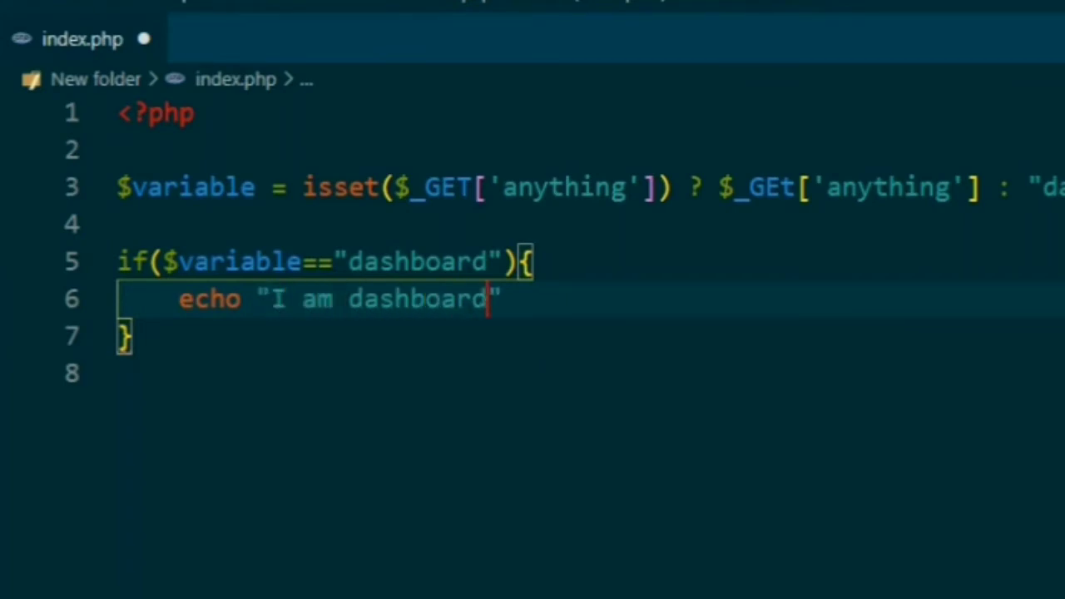
text(;)
click(591, 338)
text( else if)
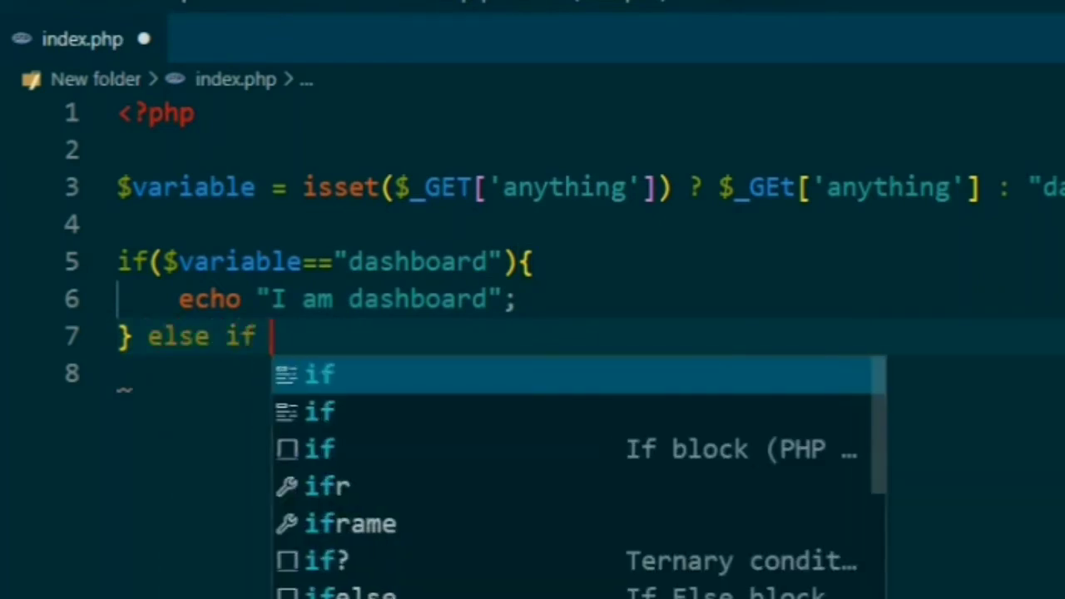
Step: Add an else if ($variable=="add") branch echoing " I am add"
text(($variable==")
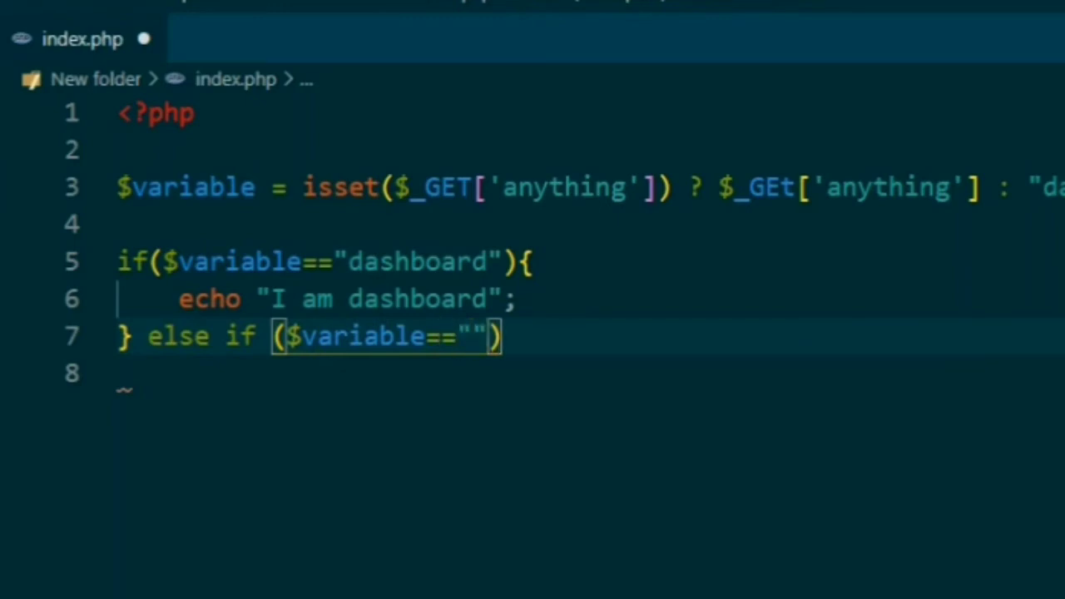
text(add)
click(590, 373)
text(echo)
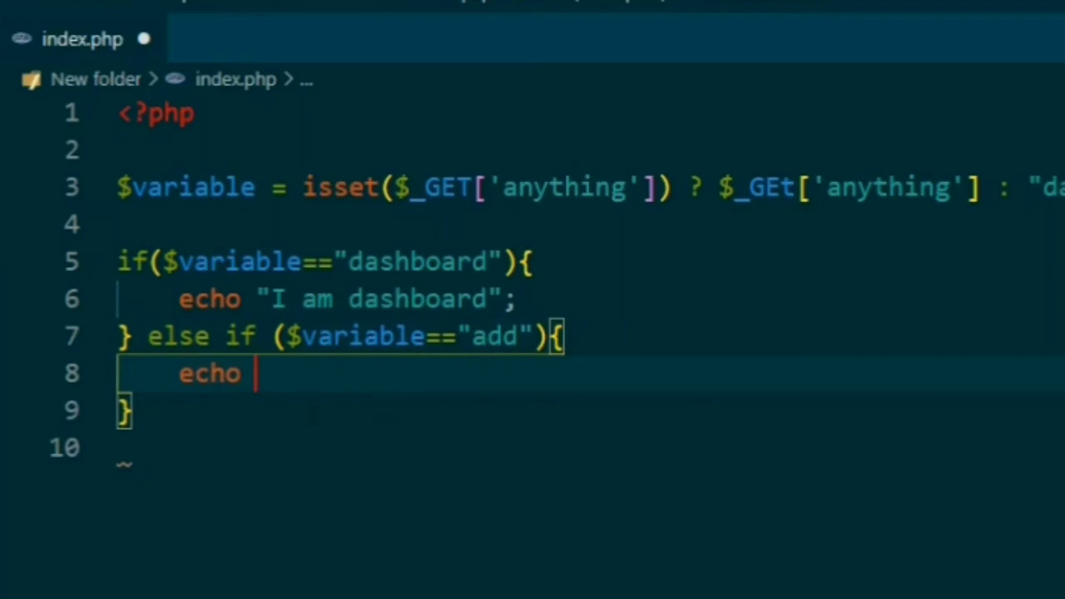
text(" I am ")
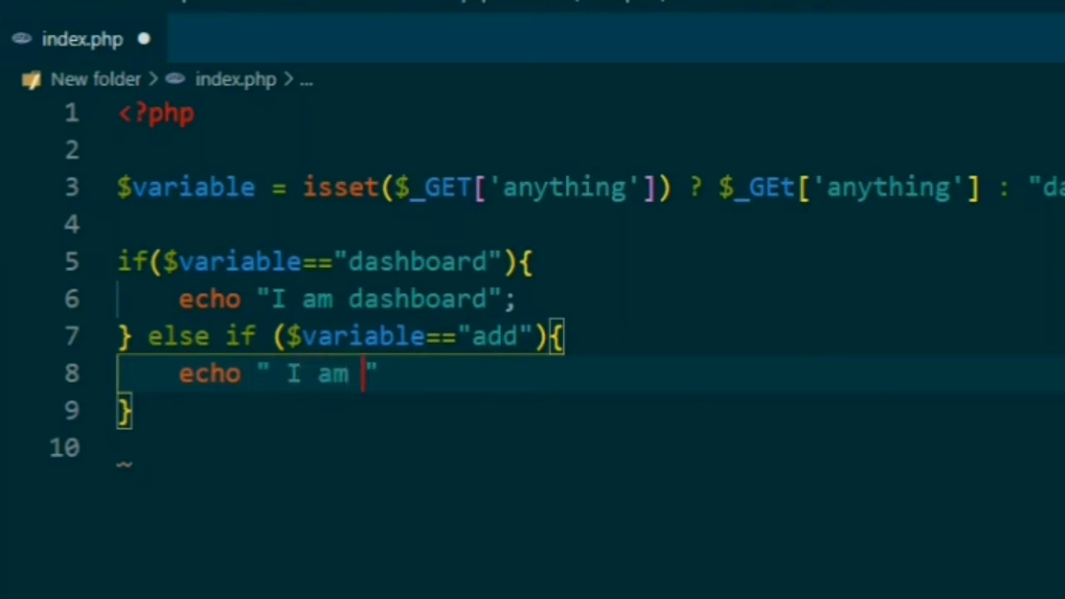
text(add)
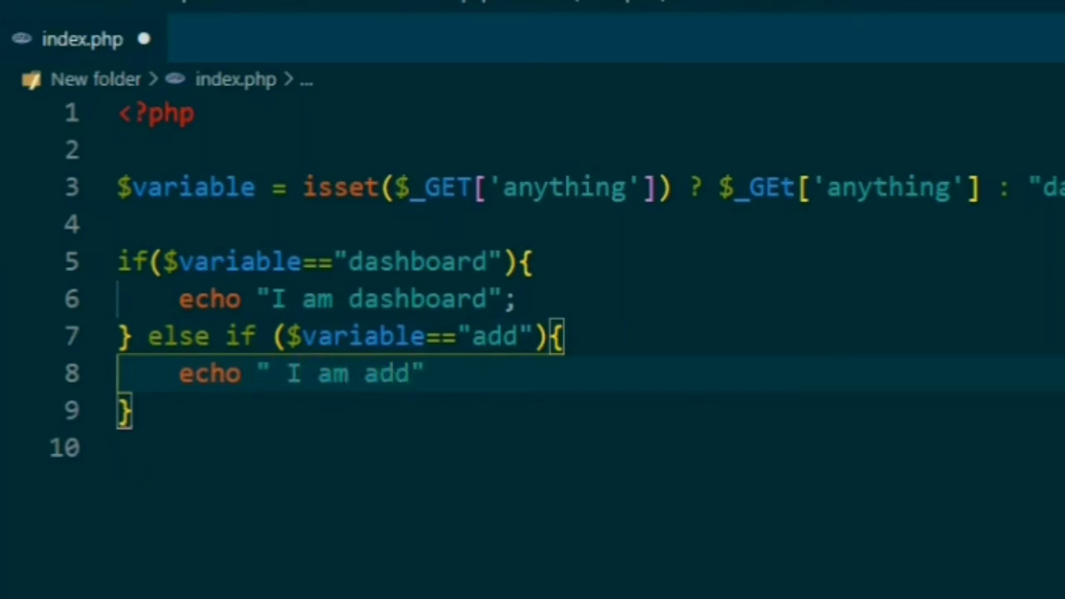
Step: Add an else if ($variable=="delete") branch echoing "I am delete";
text(else if)
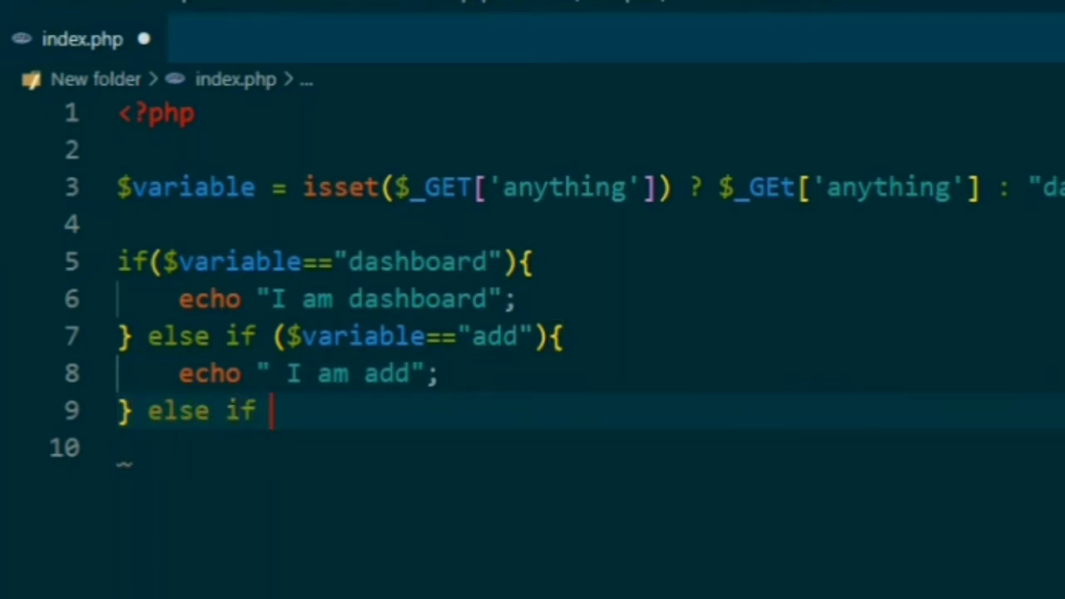
text(($variable==")
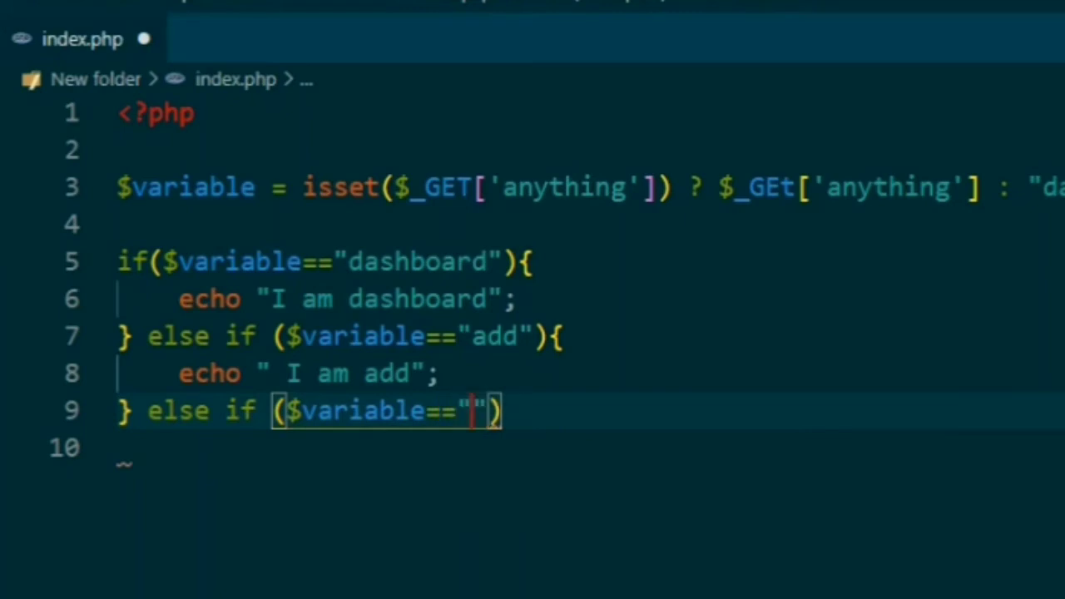
text(delete)
click(591, 448)
text(echo)
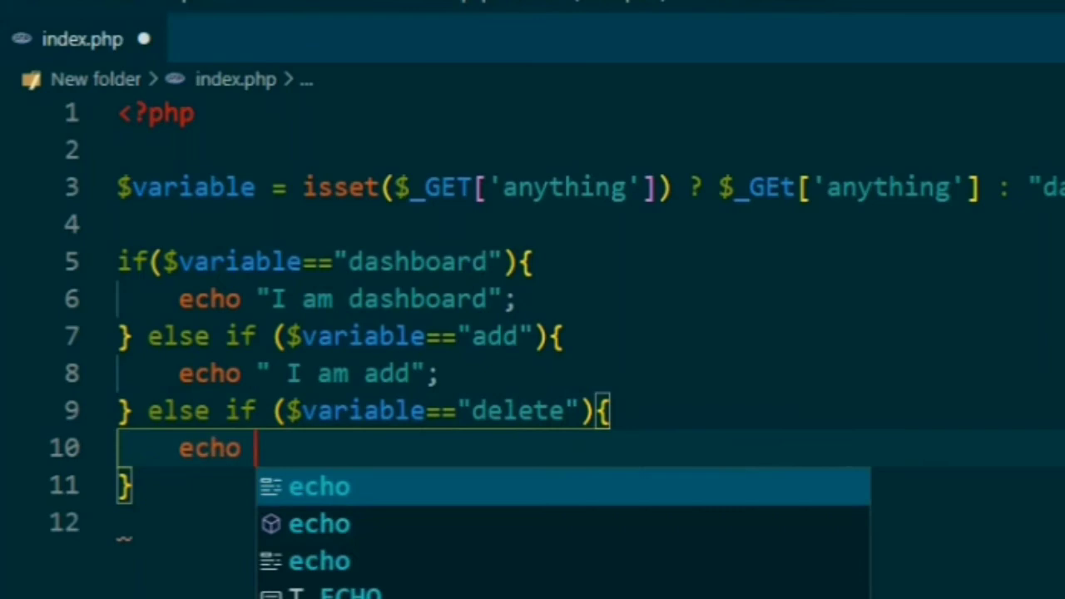
text("I am d")
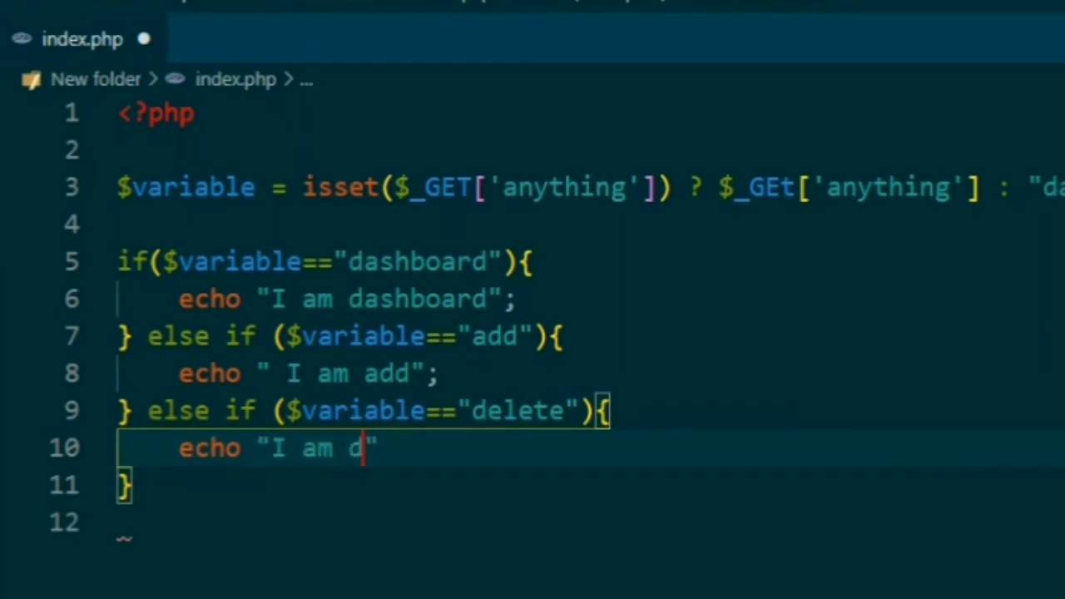
text(elete";)
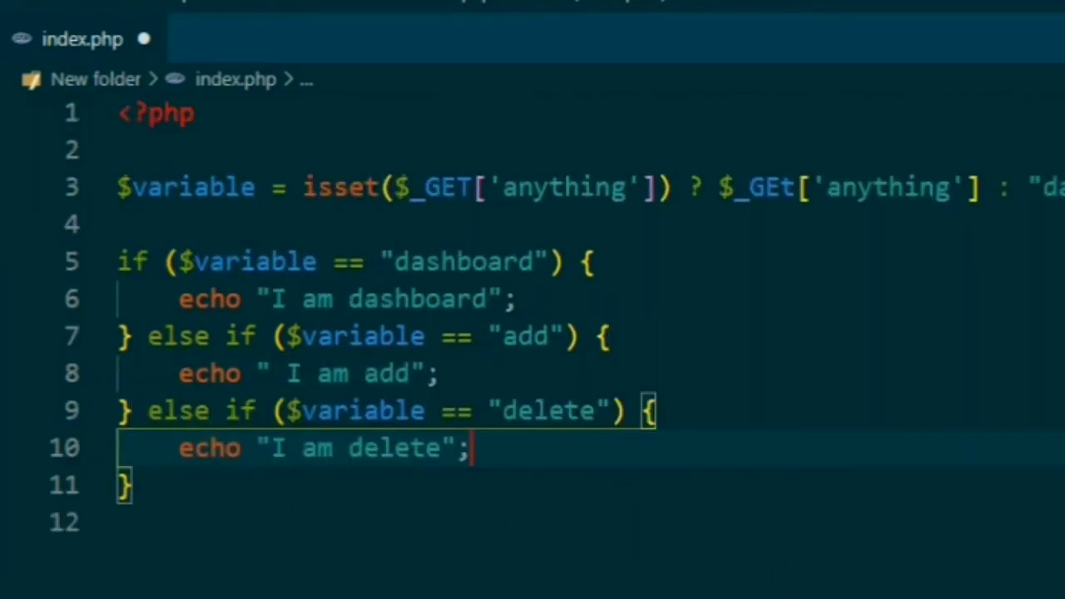
Step: Save index.php with the completed if/else-if routing chain
right_click(115, 120)
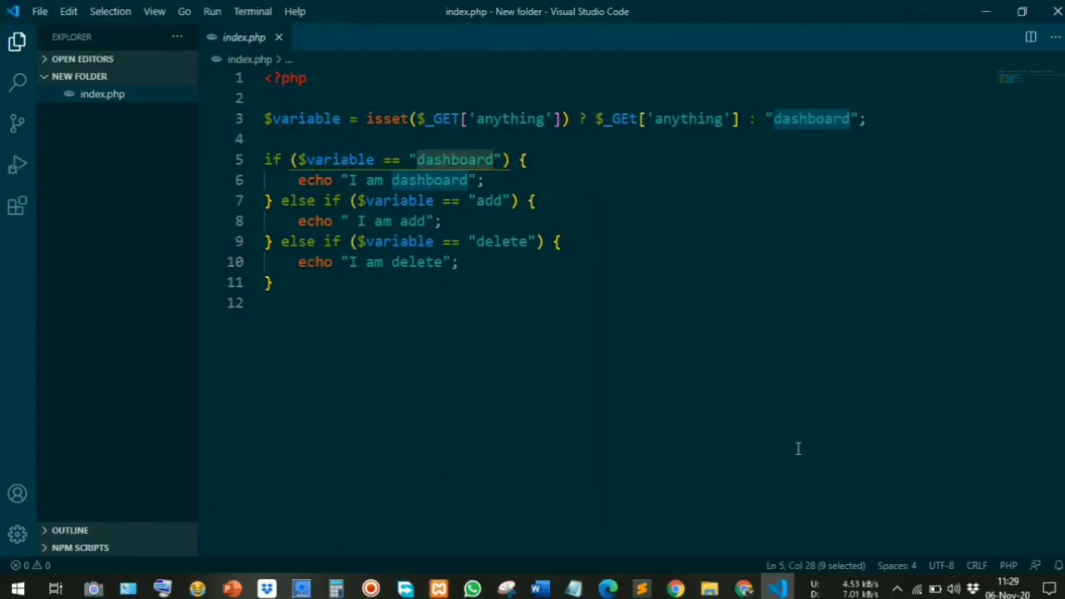
Step: Replace the ternary's default "dashboard" on line 3 with "add" and go test in the browser
double_click(490, 199)
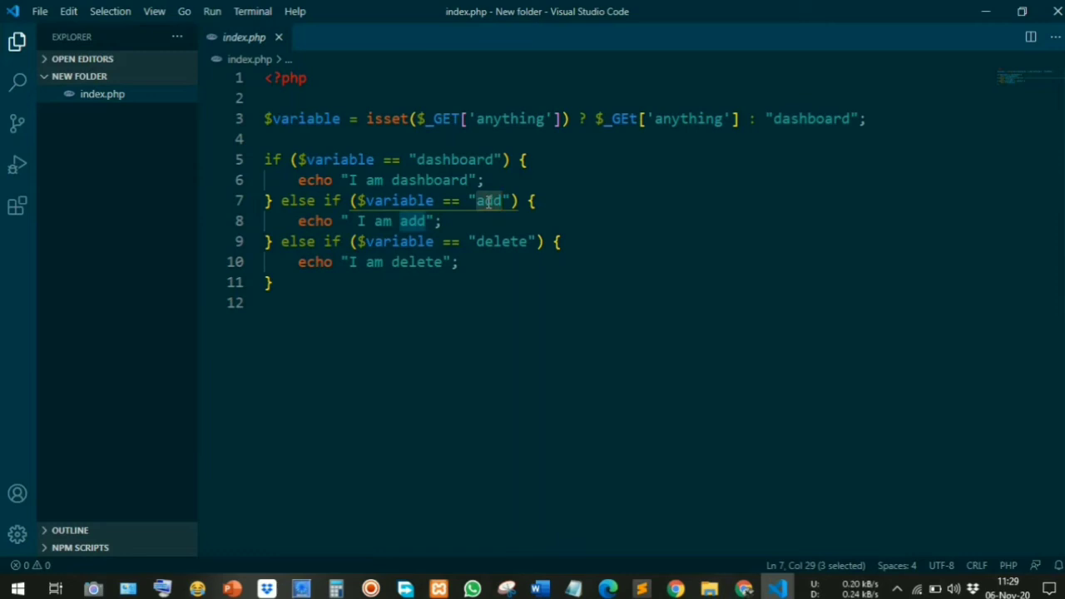
double_click(809, 118)
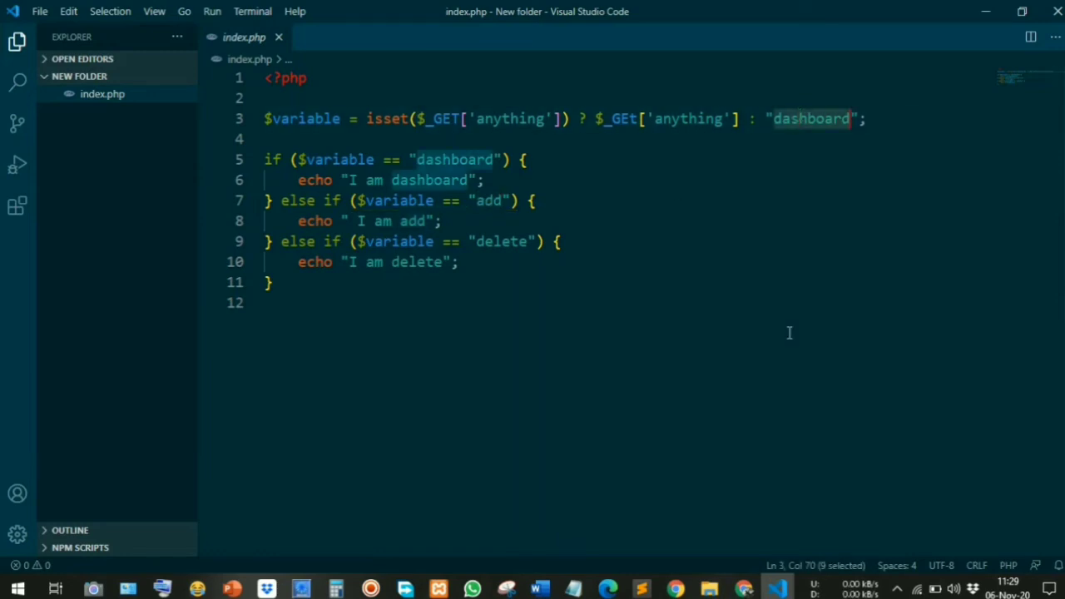
text(add)
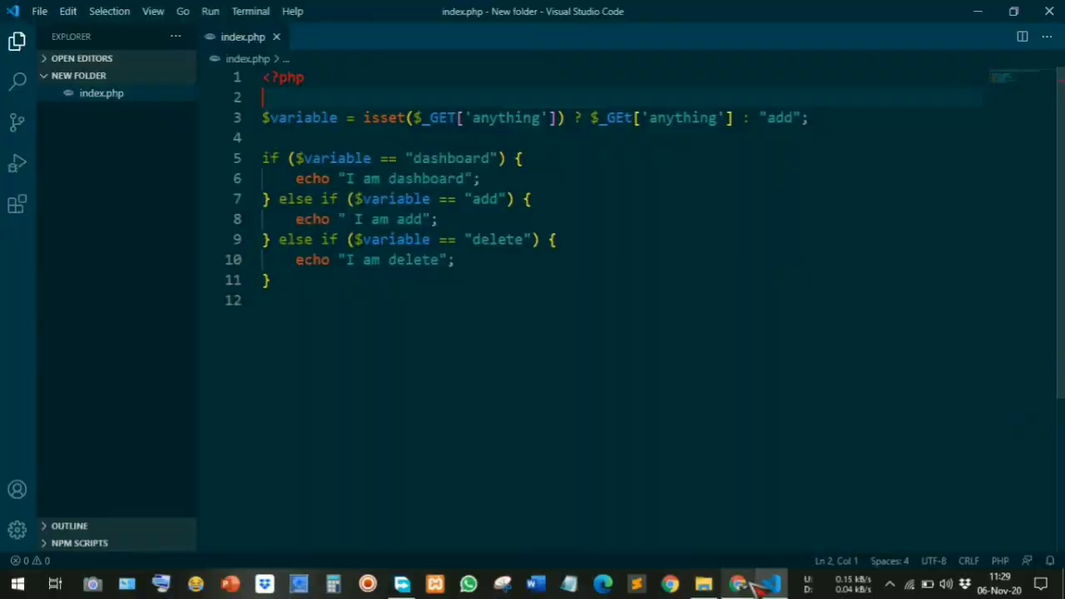
double_click(683, 117)
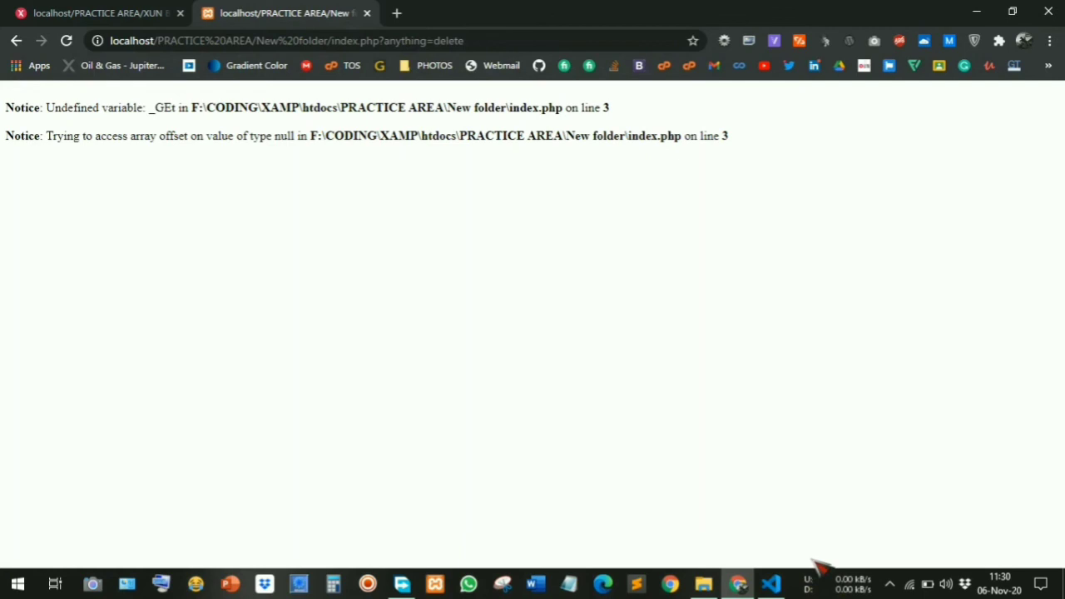
mouse_move(769, 582)
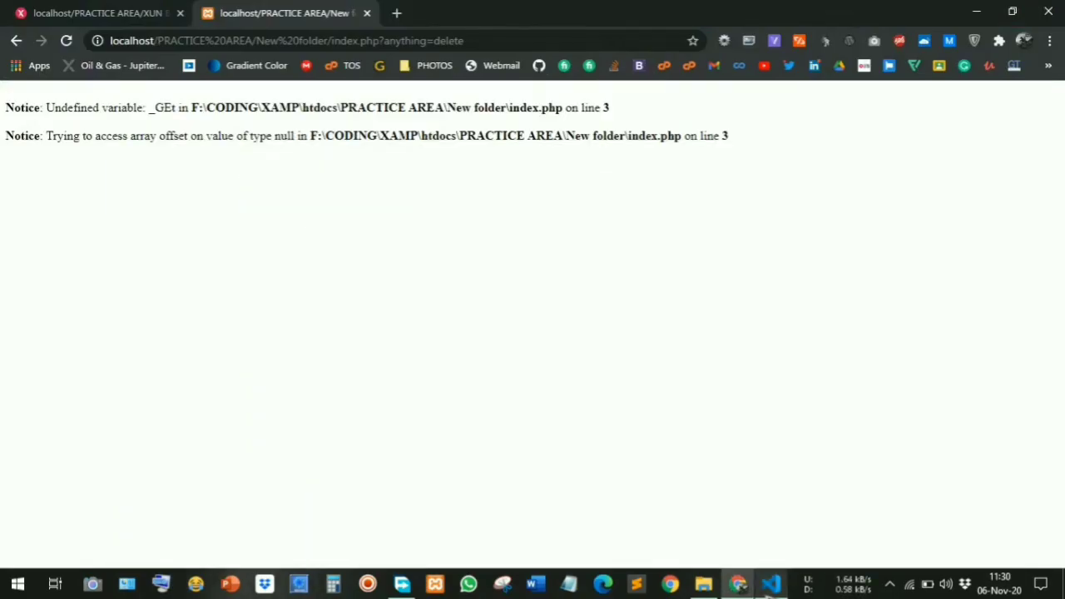
Step: Return to VS Code and correct the misspelt $_GEt on line 3 to $_GET
click(769, 582)
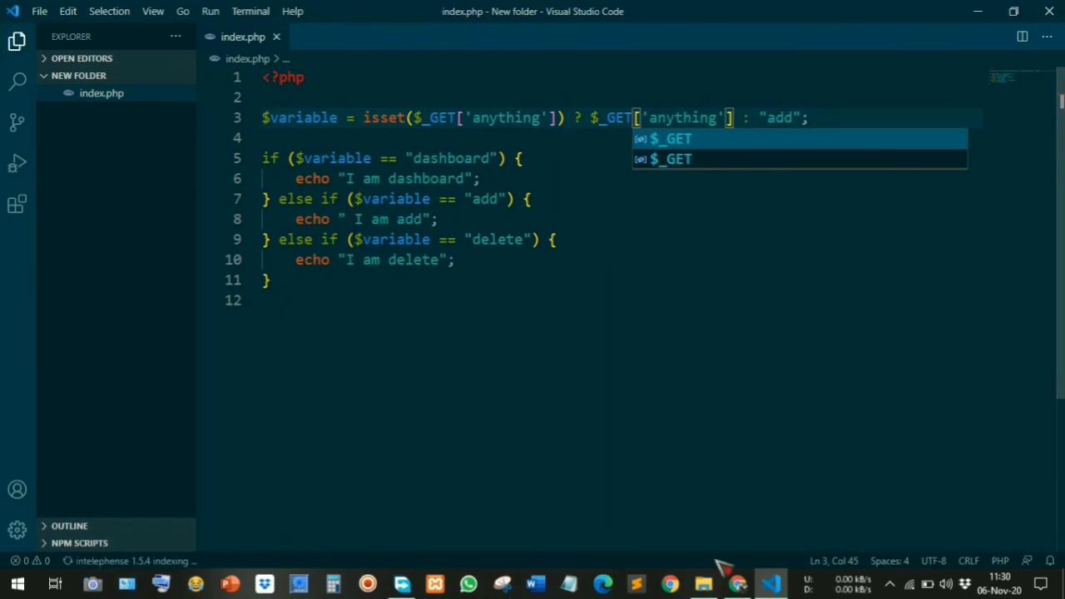
click(737, 582)
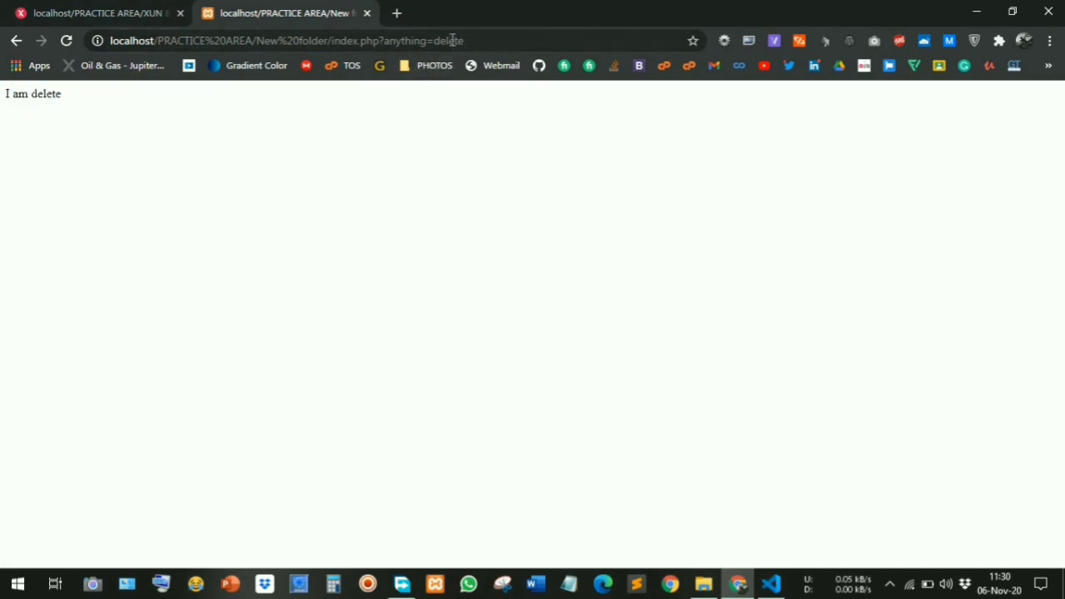
click(769, 582)
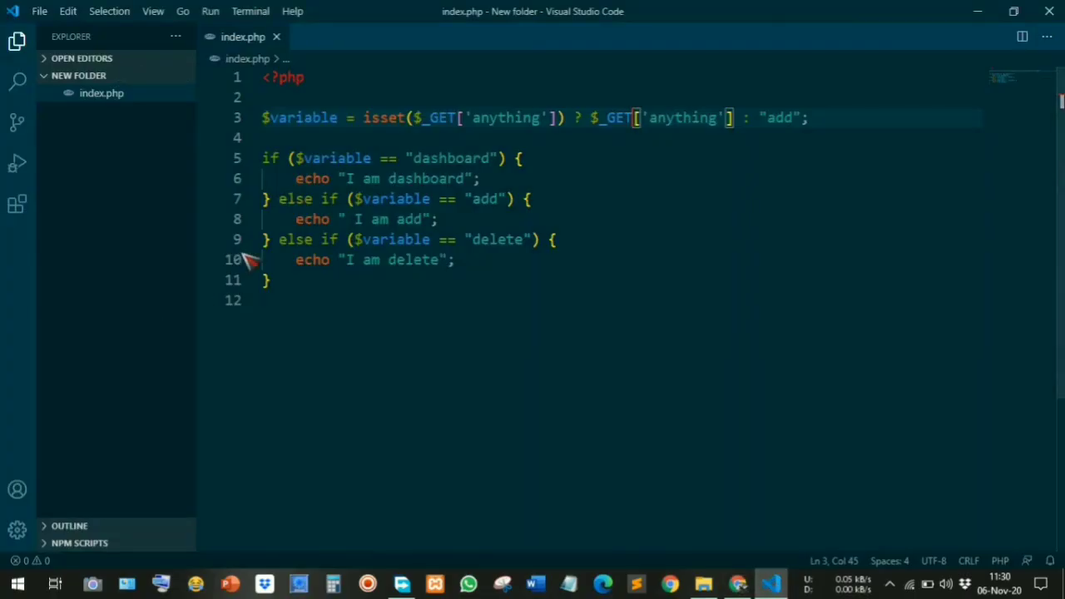
double_click(483, 200)
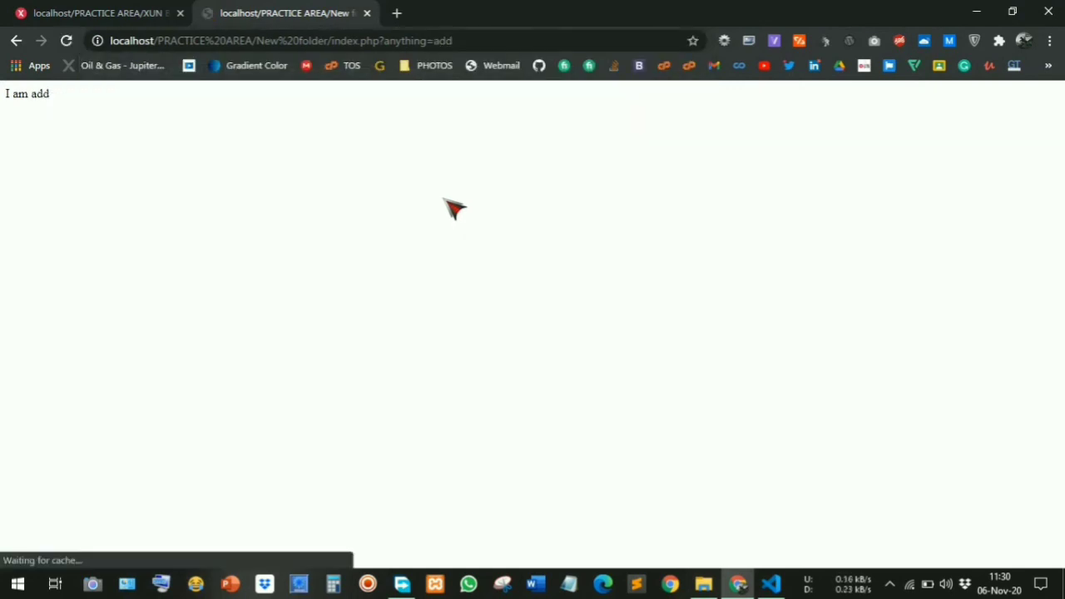
click(769, 582)
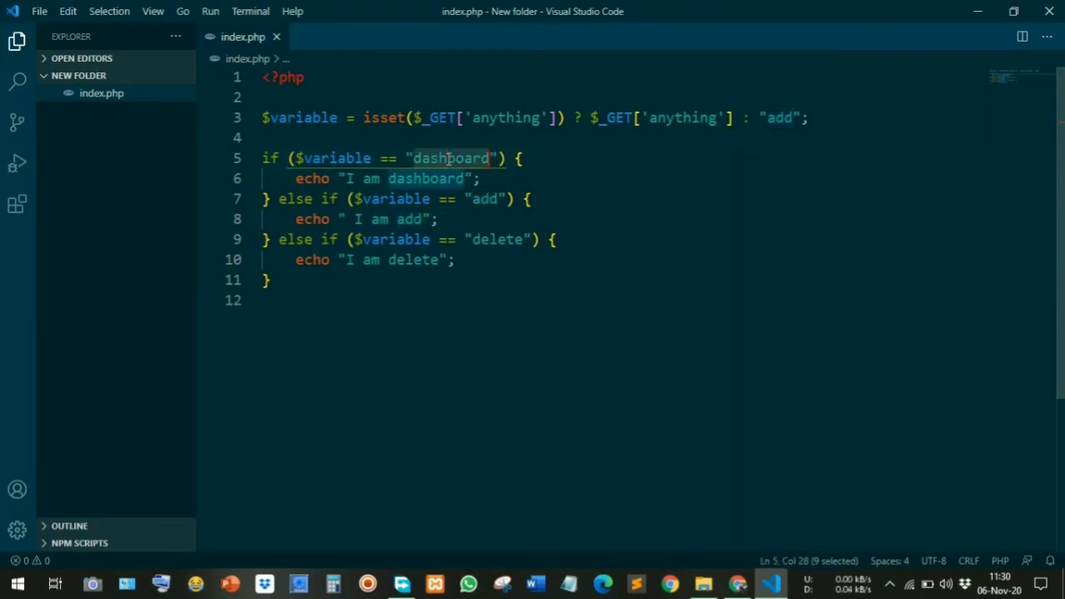
click(739, 583)
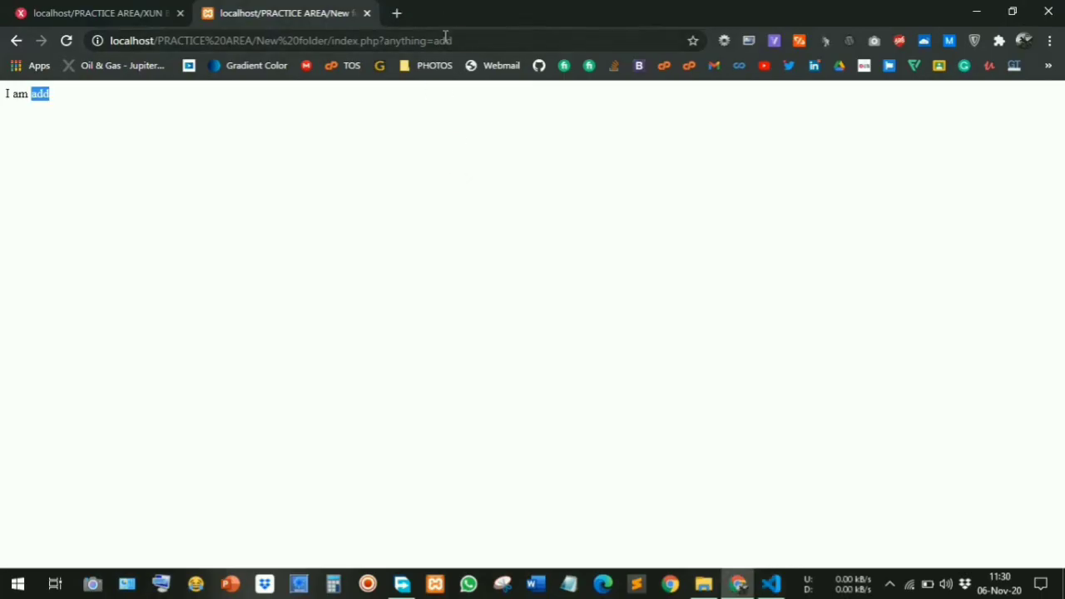
click(769, 583)
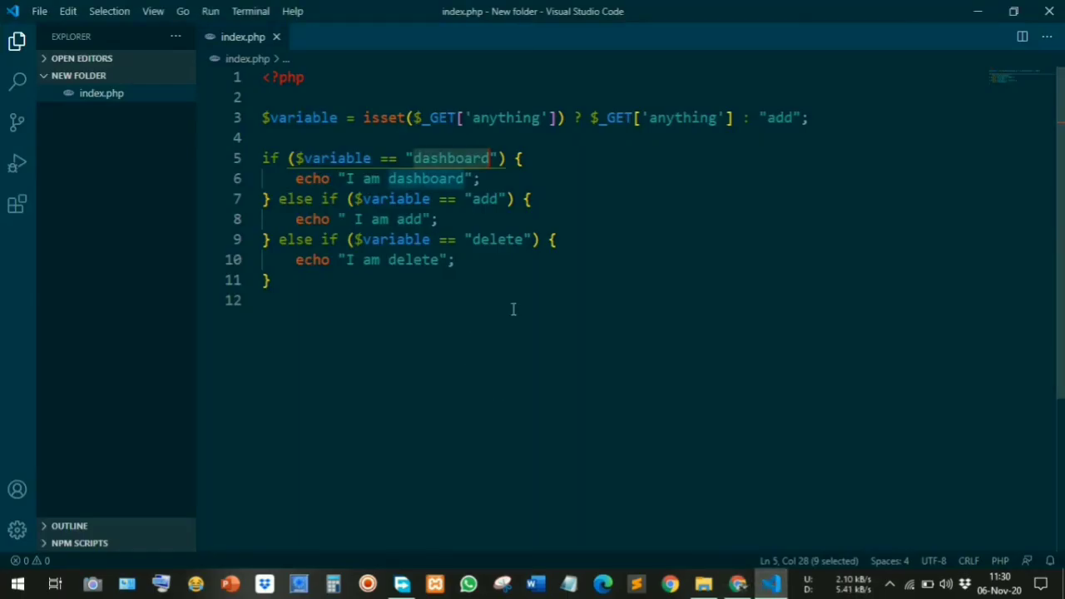
mouse_move(662, 372)
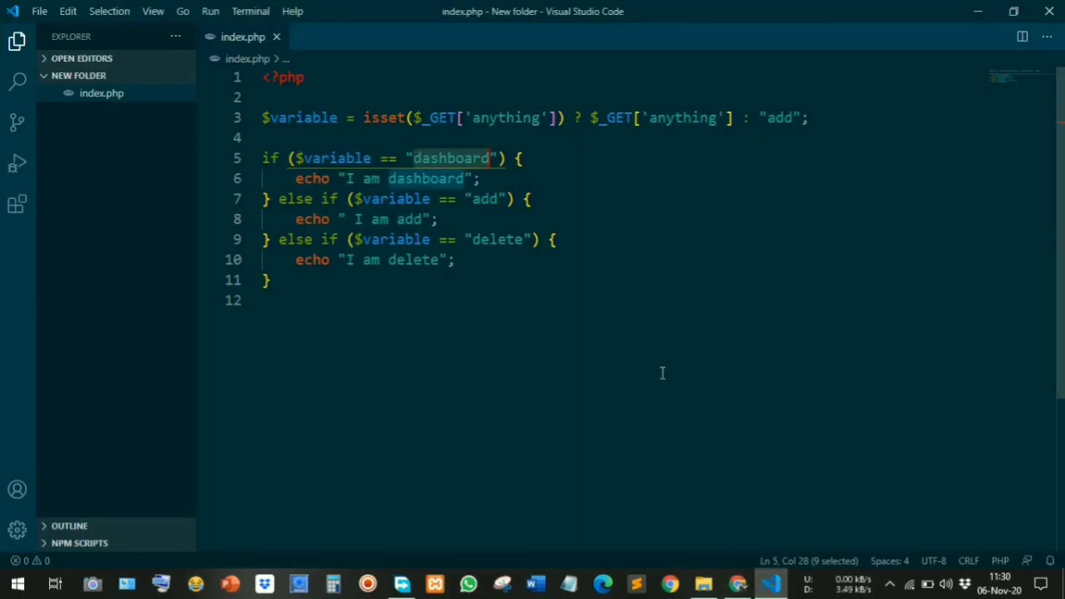